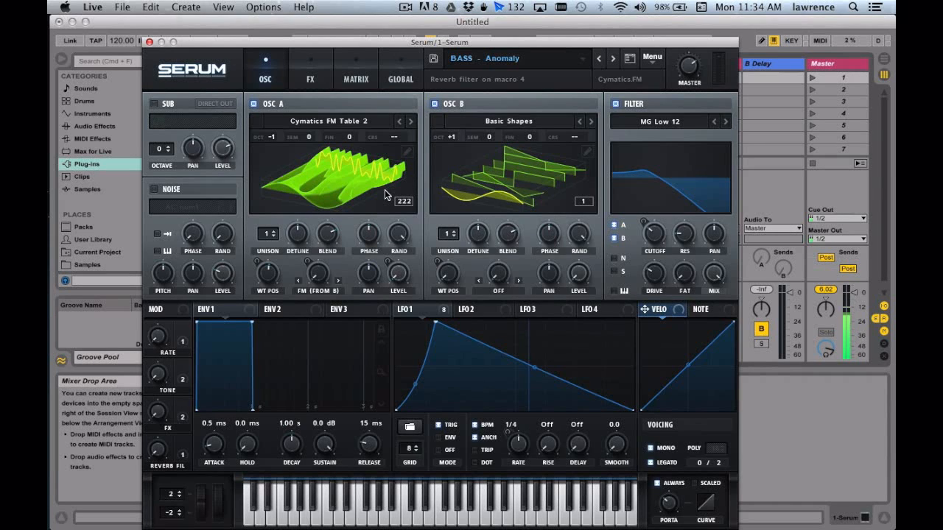
mouse_move(654, 62)
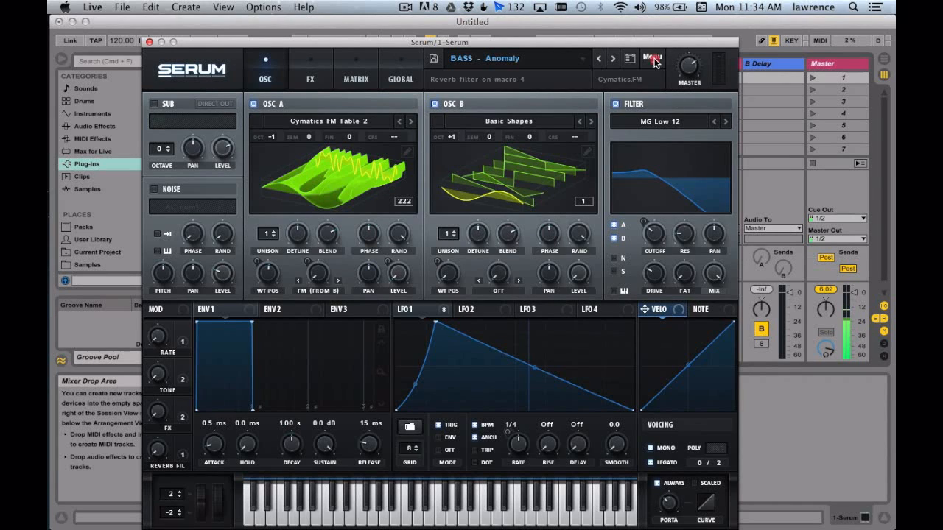
Reset Serum to Init Preset from the Menu, clearing the loaded bass patch
left_click(651, 56)
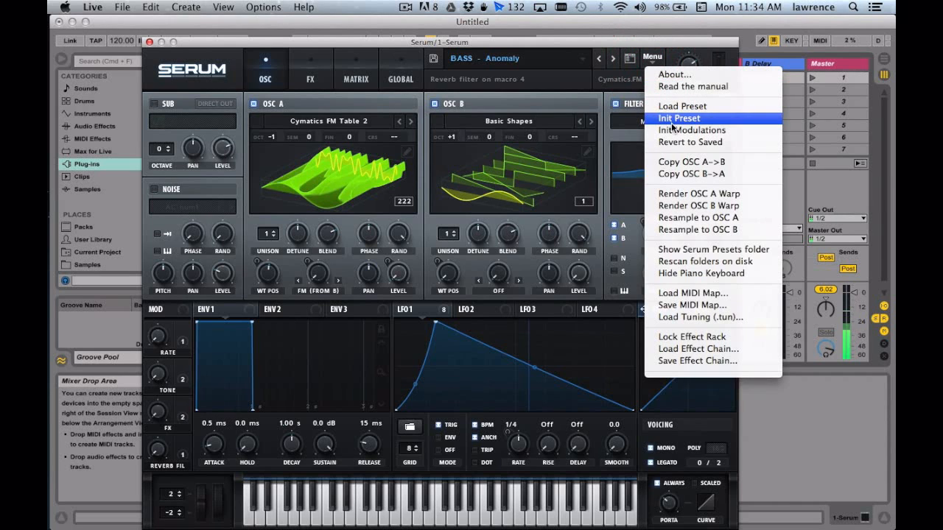
left_click(677, 117)
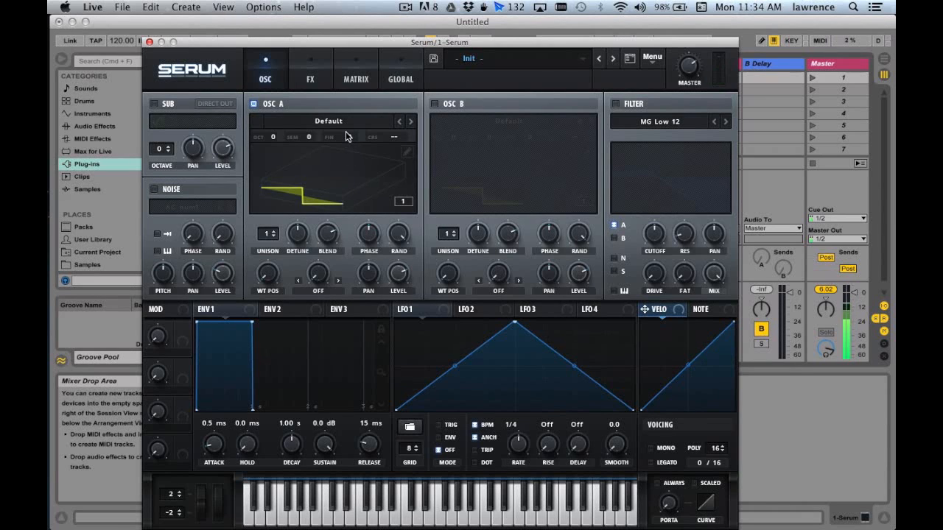
Load the 'Jno' wavetable from the Analog set into oscillator A
left_click(328, 121)
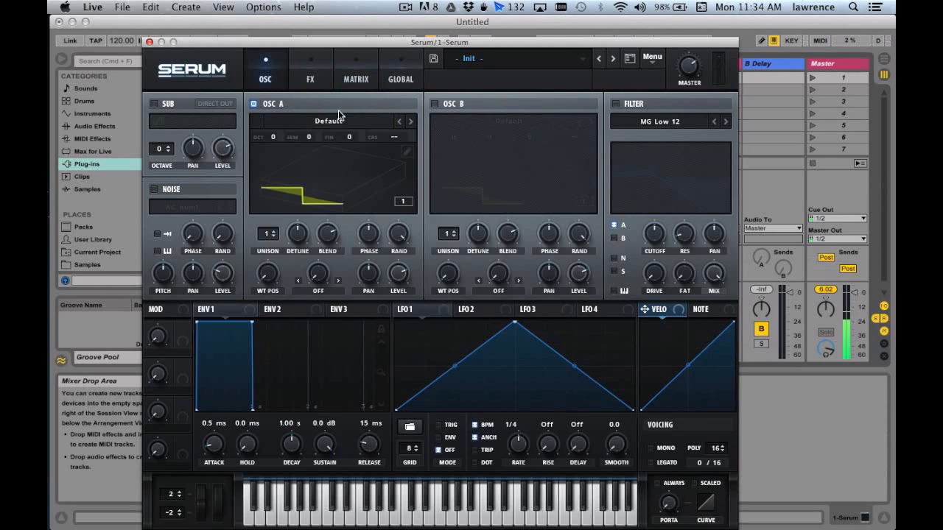
mouse_move(279, 179)
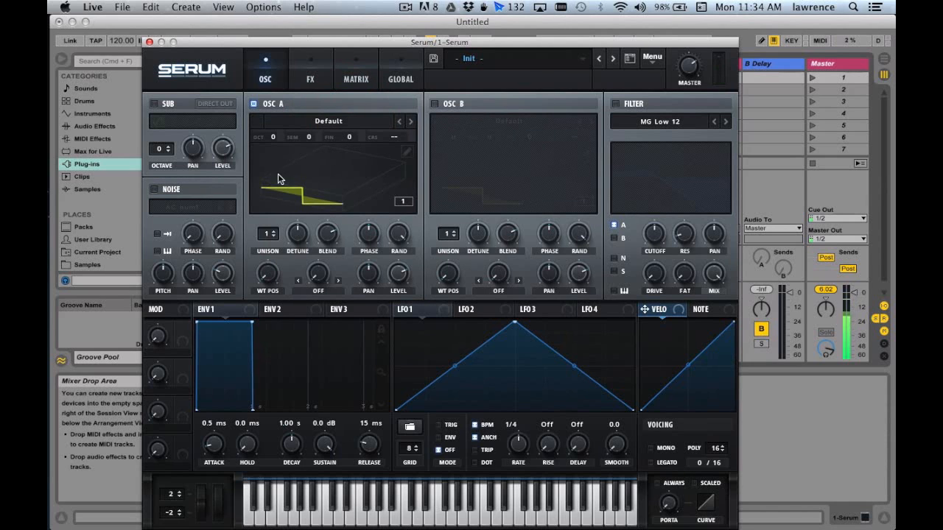
mouse_move(335, 164)
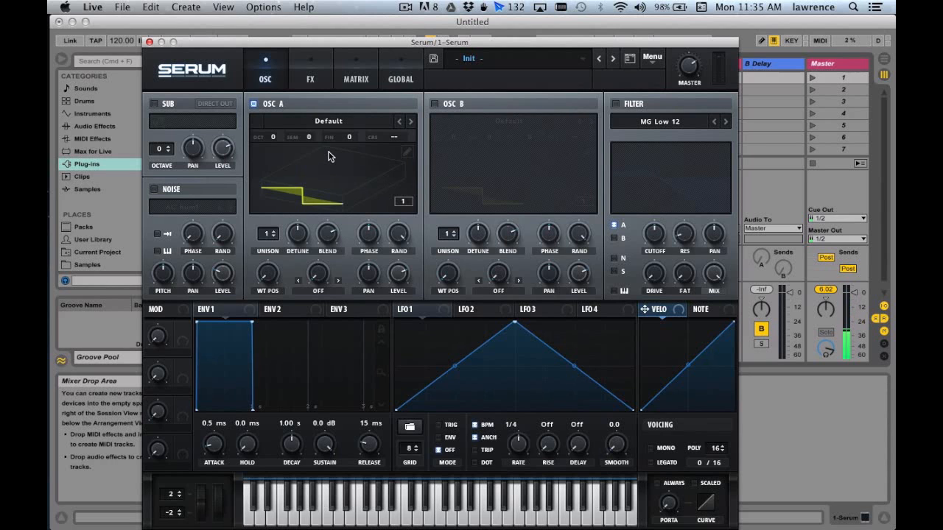
left_click(328, 121)
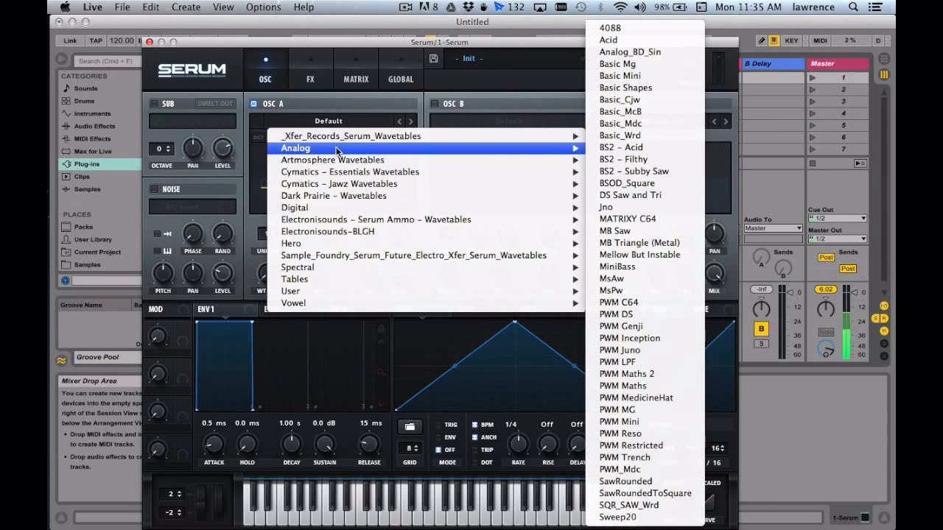
mouse_move(475, 151)
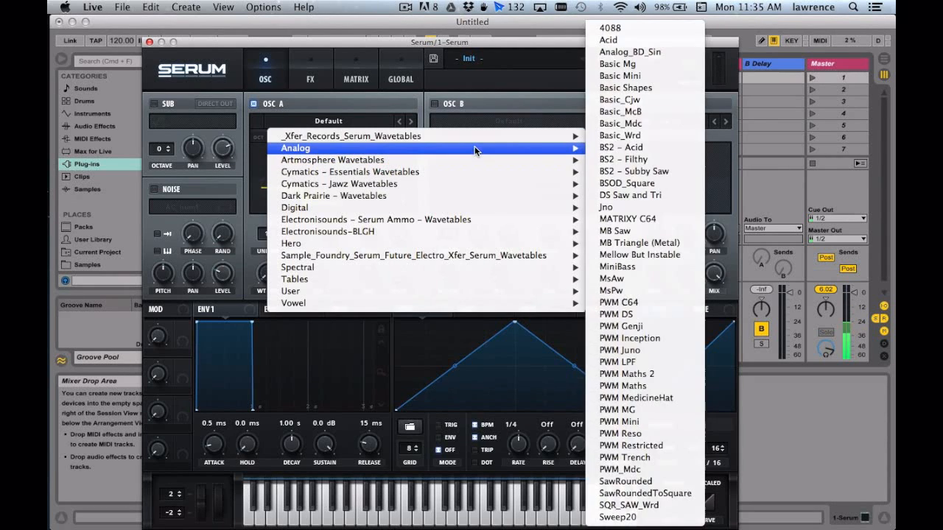
left_click(606, 207)
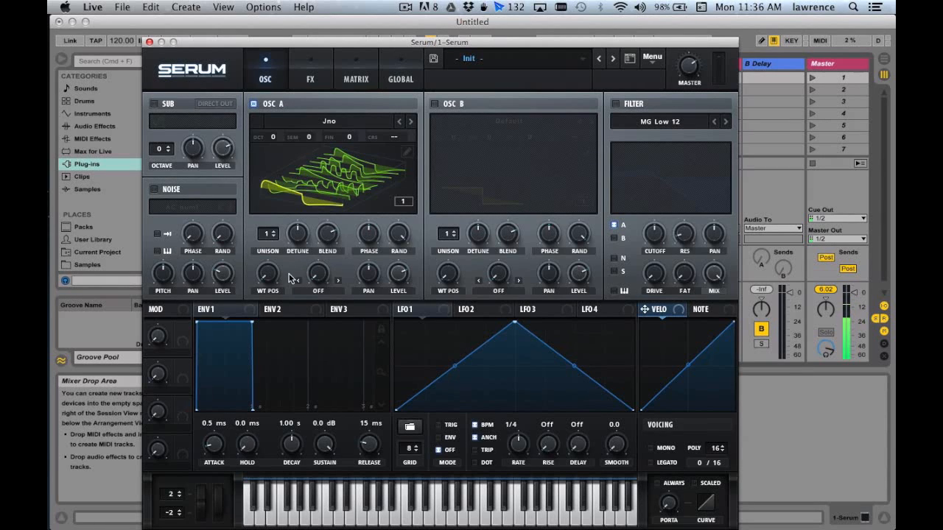
mouse_move(270, 282)
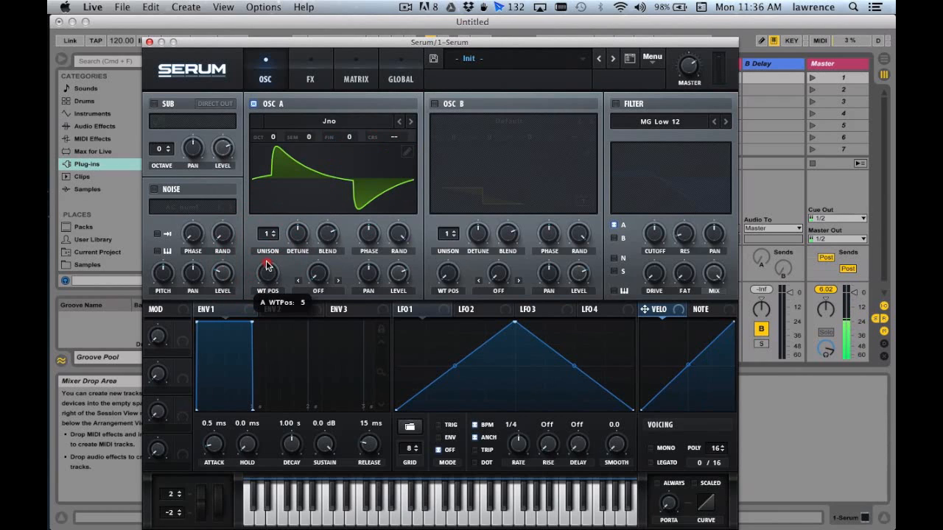
Move oscillator A's WT POS knob to a later, squarer Jno frame
left_click_drag(269, 265, 274, 216)
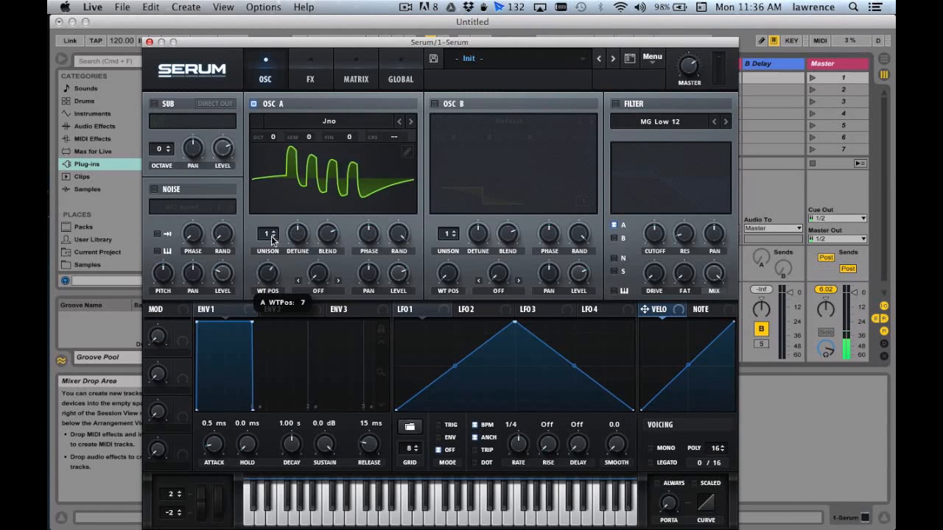
left_click_drag(268, 273, 265, 287)
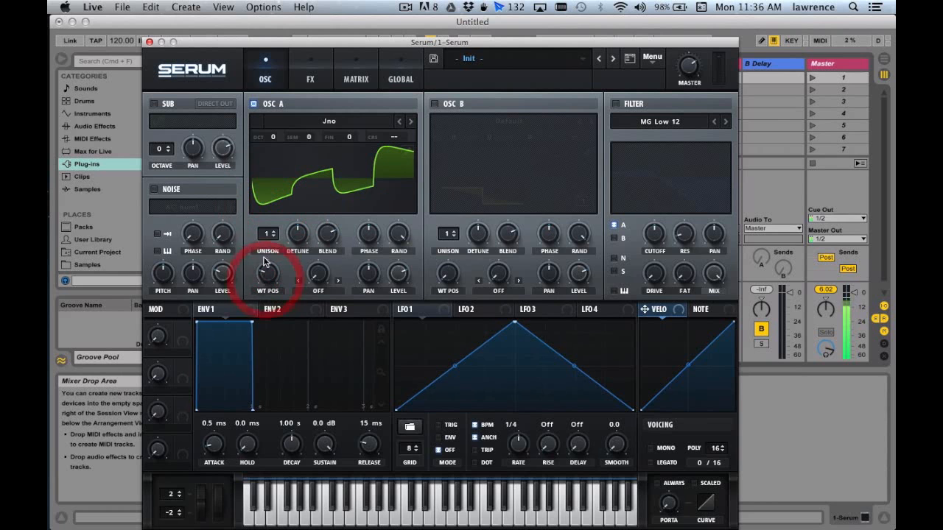
mouse_move(302, 262)
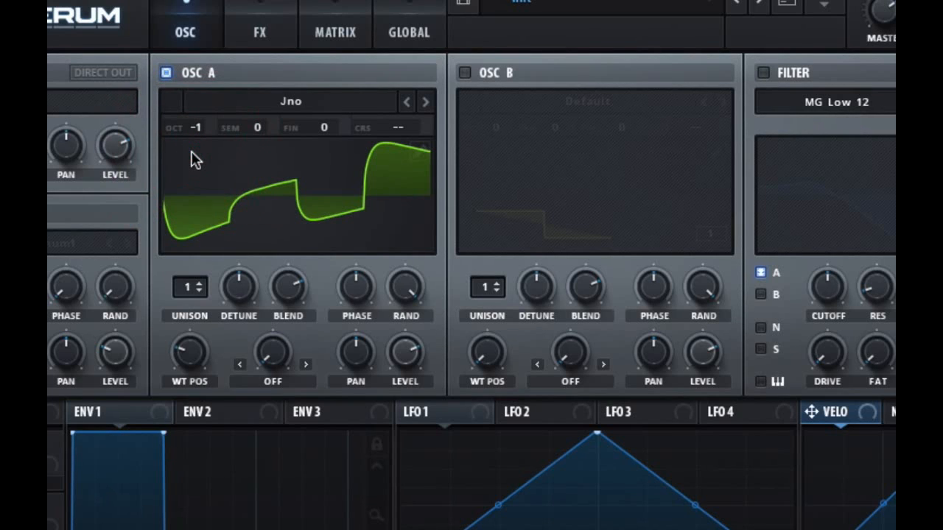
mouse_move(199, 287)
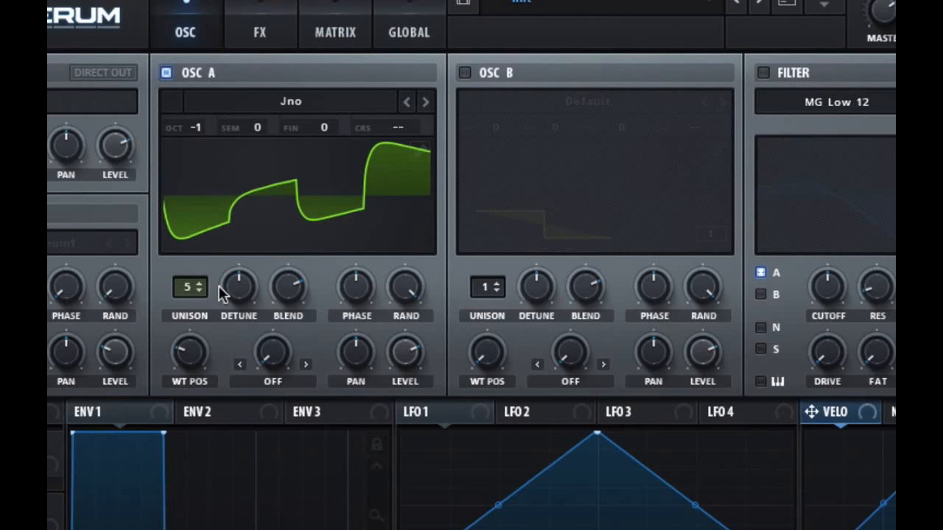
mouse_move(238, 286)
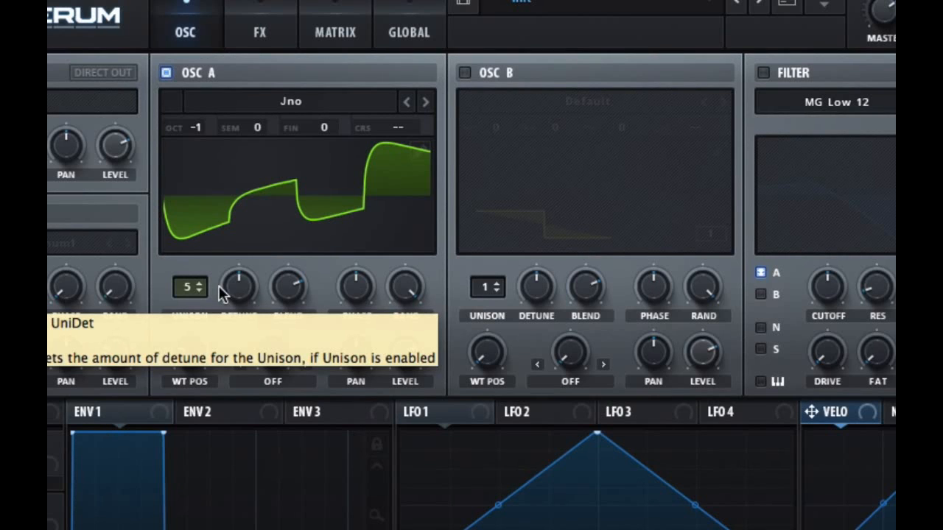
mouse_move(247, 347)
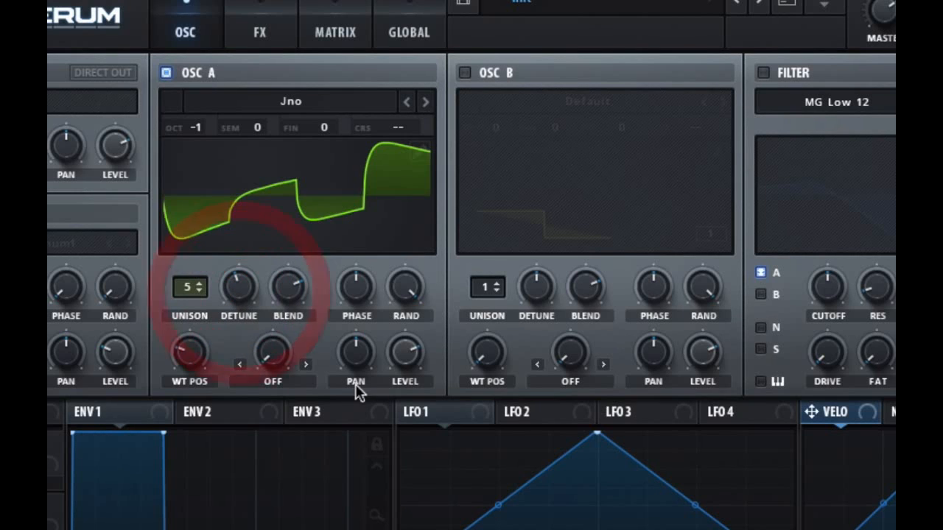
Tune oscillator A's unison blend knob to about 65
left_click_drag(288, 286, 293, 294)
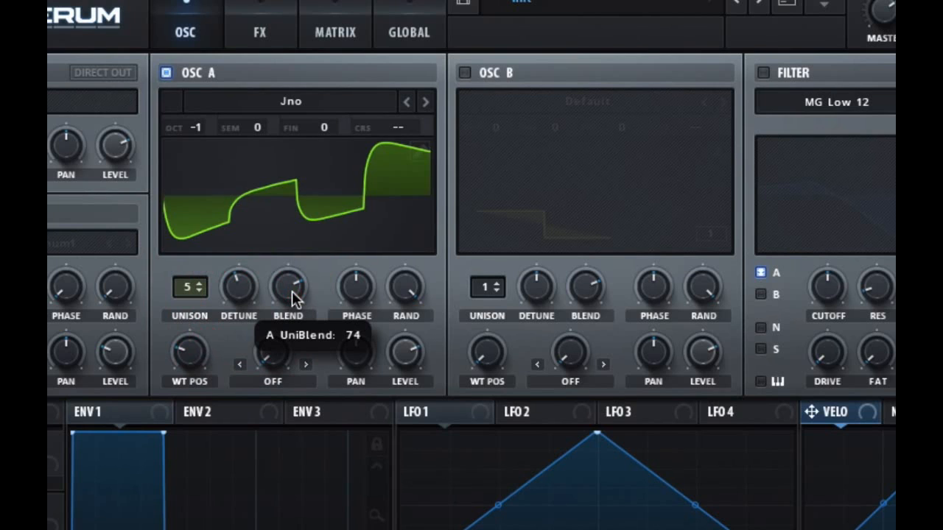
left_click(288, 288)
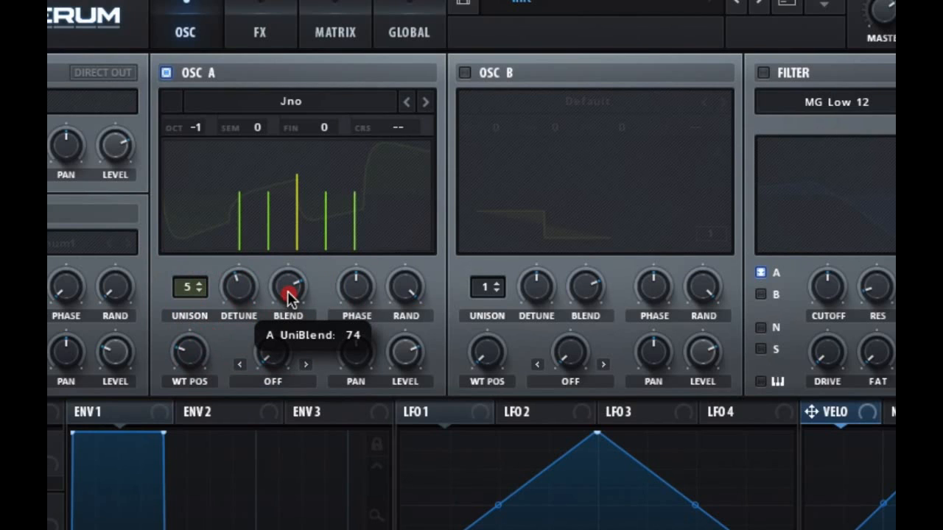
left_click_drag(289, 287, 298, 332)
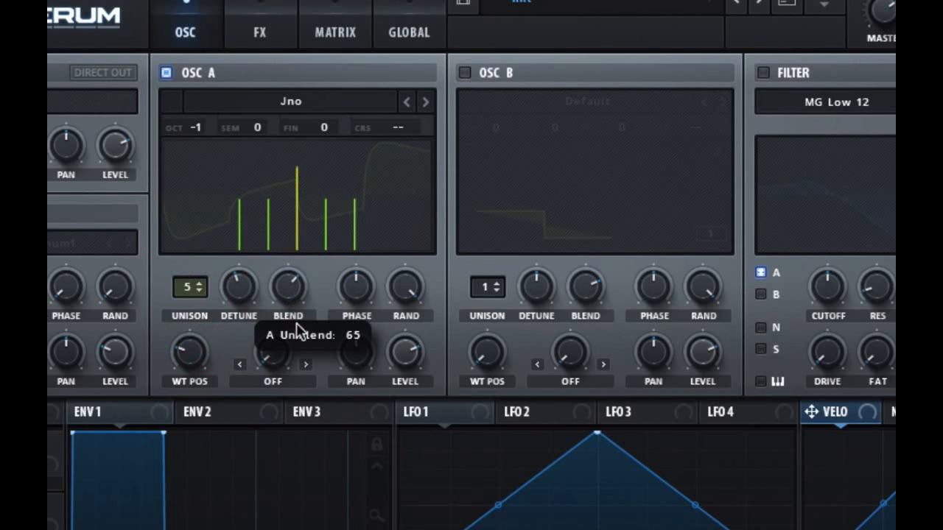
left_click_drag(288, 284, 288, 272)
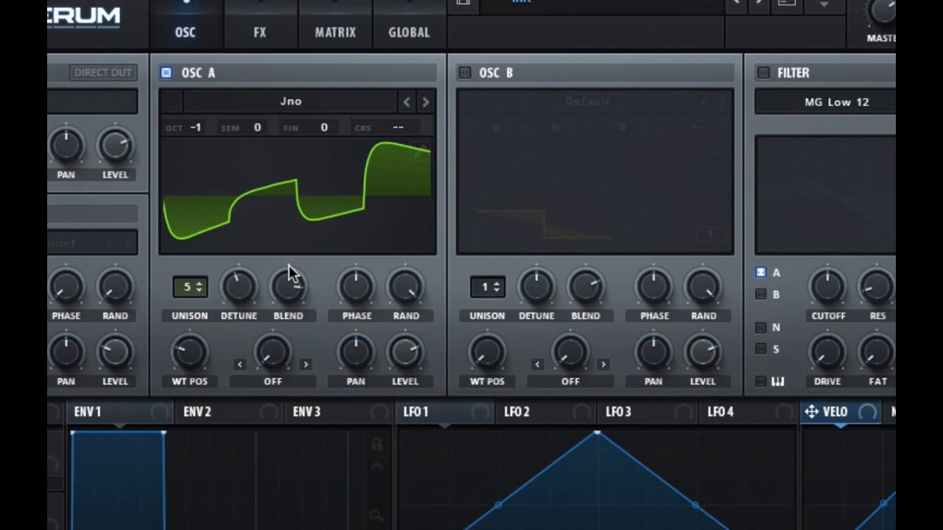
mouse_move(295, 287)
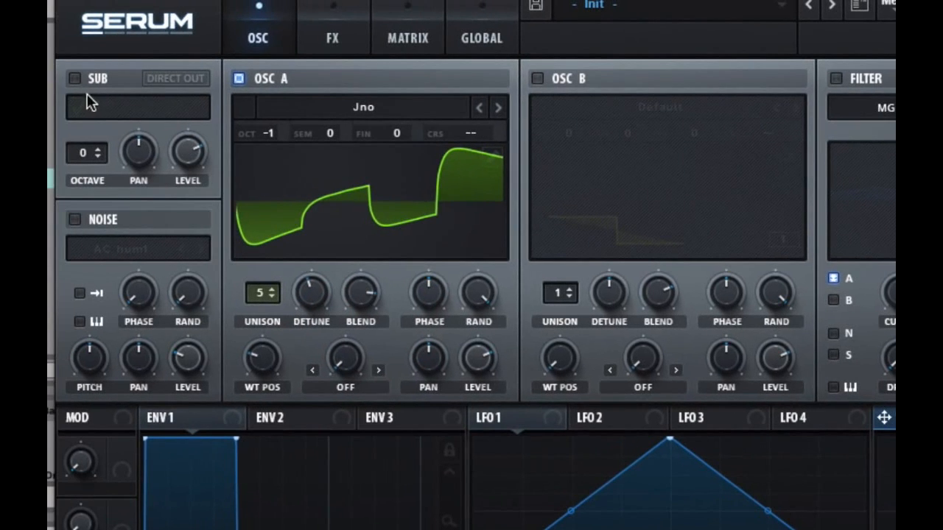
Switch on Serum's sub oscillator section
left_click(74, 79)
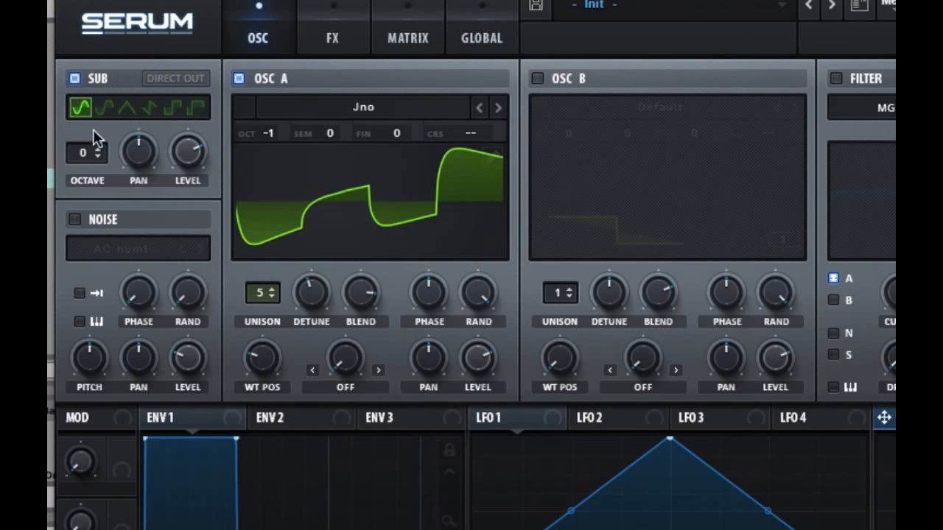
mouse_move(151, 121)
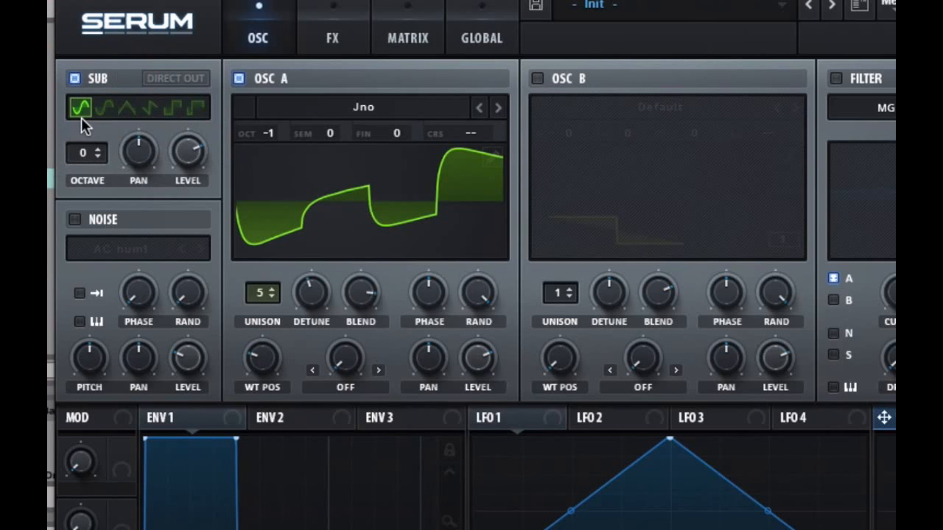
mouse_move(81, 110)
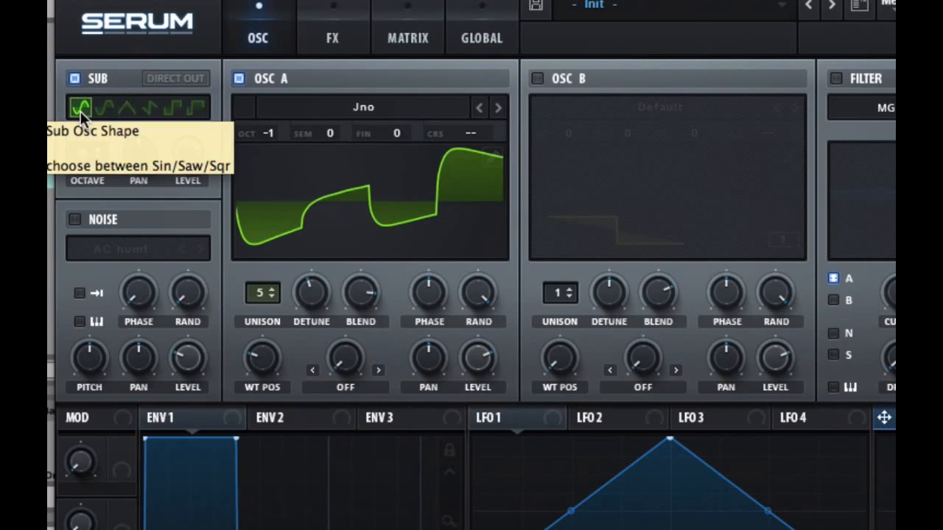
mouse_move(87, 152)
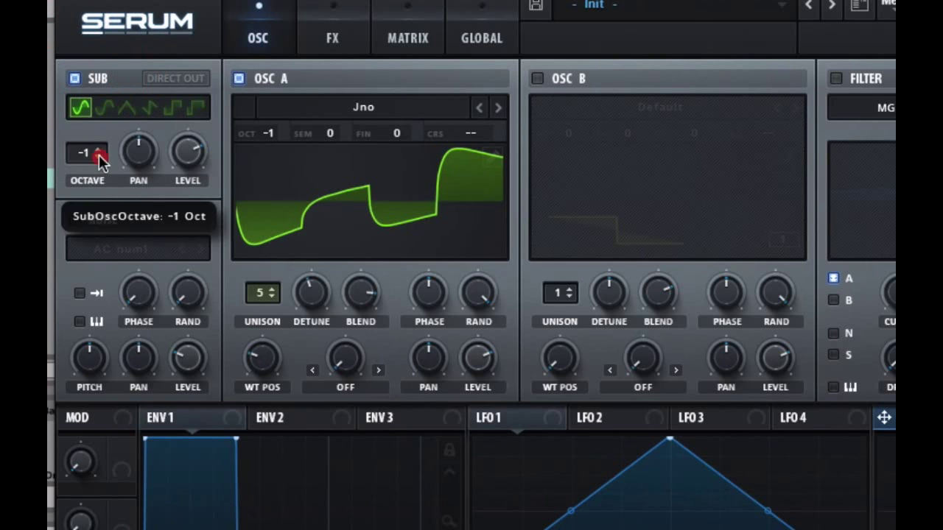
mouse_move(99, 156)
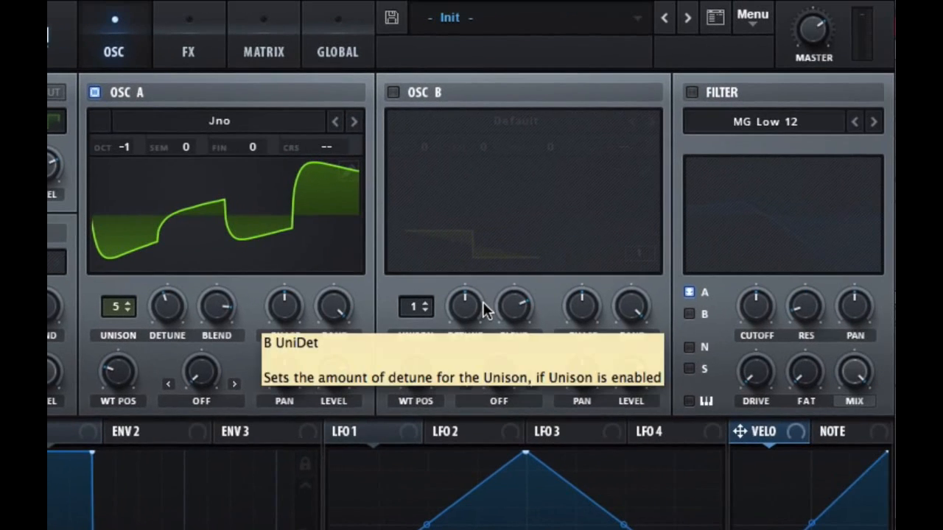
mouse_move(682, 117)
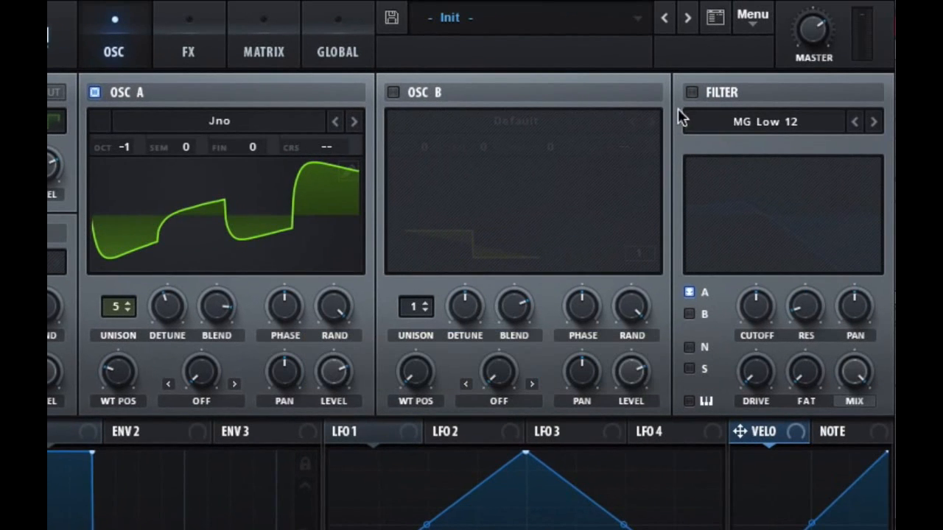
Enable the MG Low 12 filter and tick the S box to route the sub into it
left_click(691, 92)
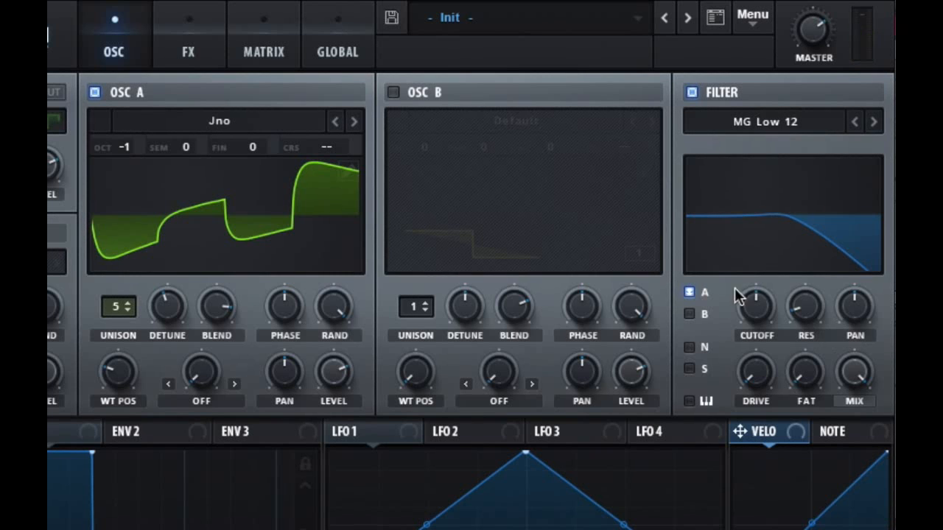
mouse_move(689, 314)
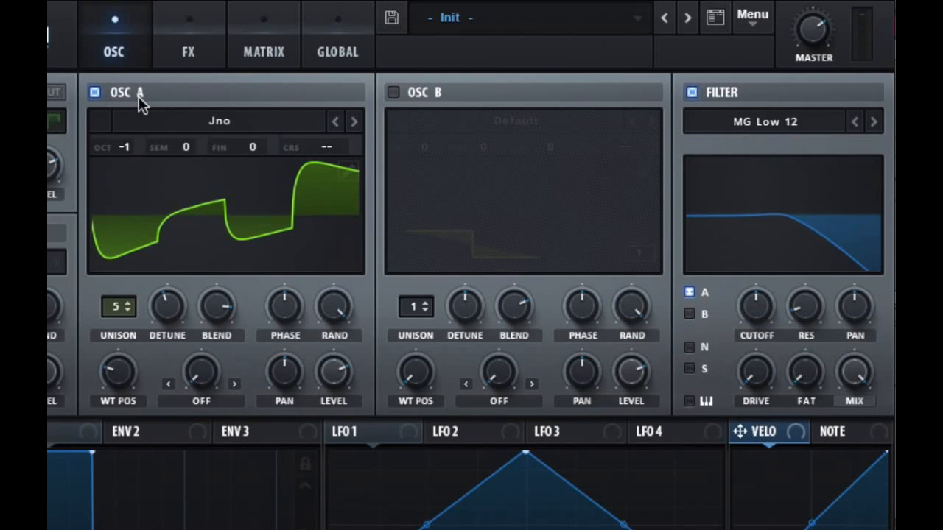
mouse_move(659, 369)
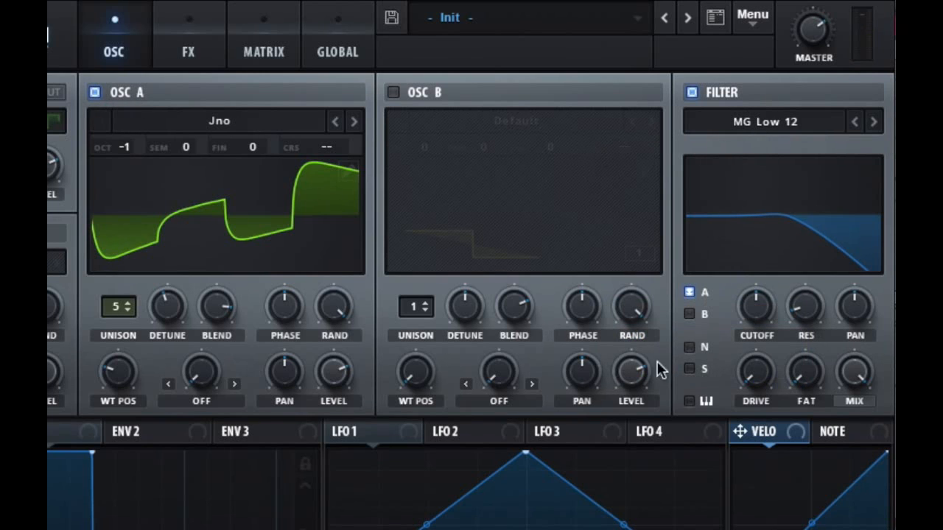
mouse_move(689, 379)
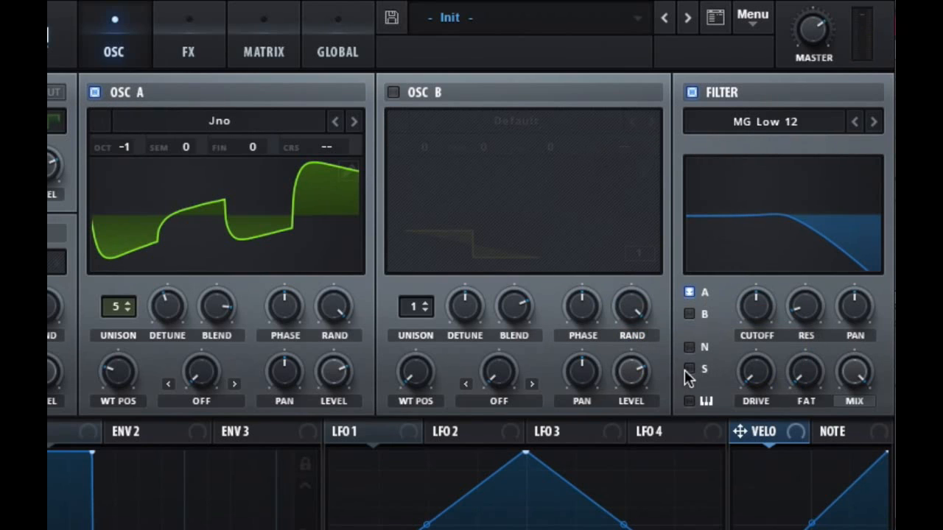
left_click(689, 368)
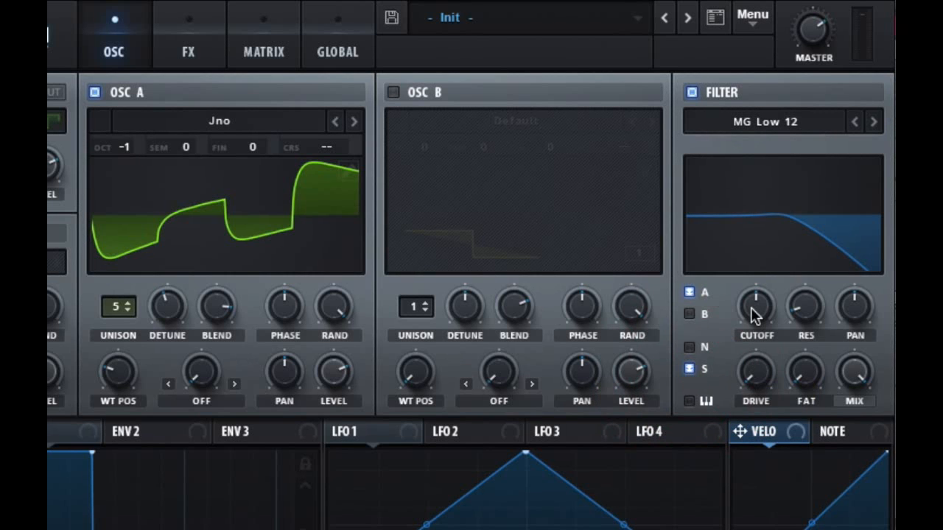
mouse_move(756, 305)
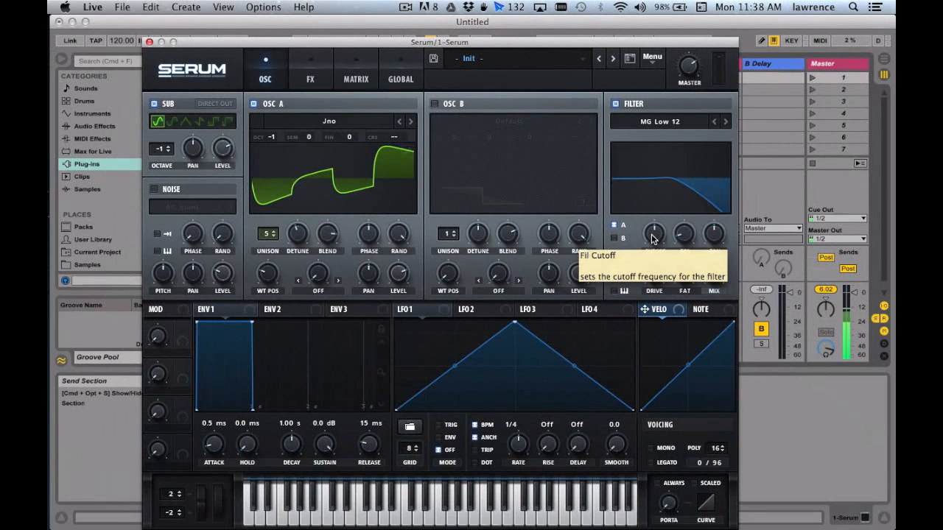
mouse_move(430, 315)
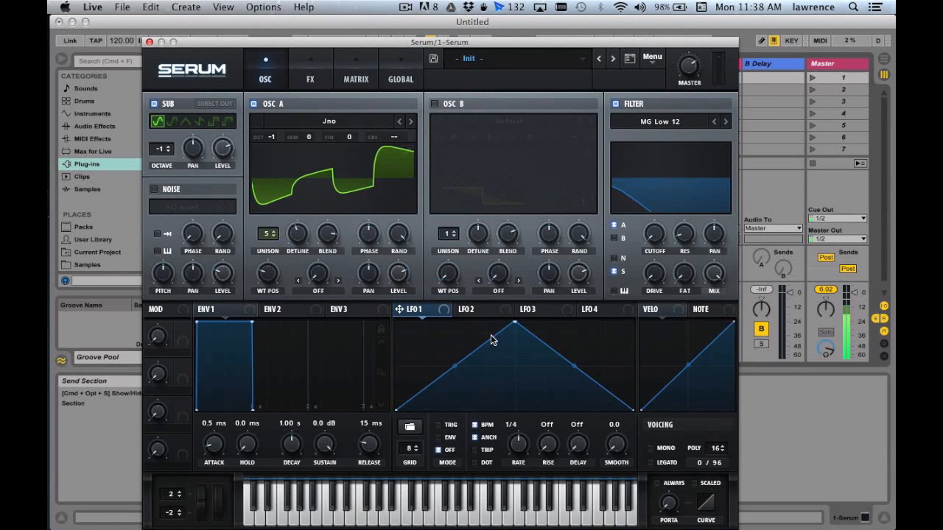
mouse_move(397, 318)
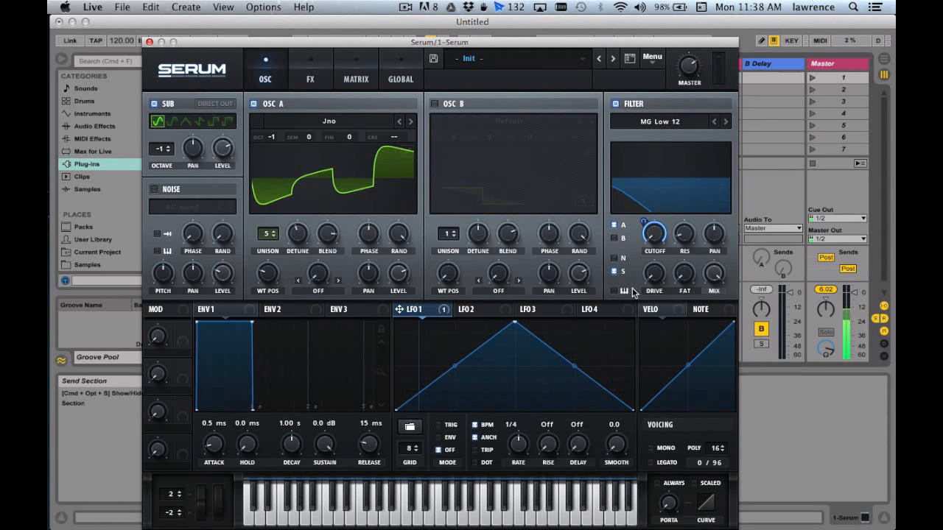
mouse_move(650, 299)
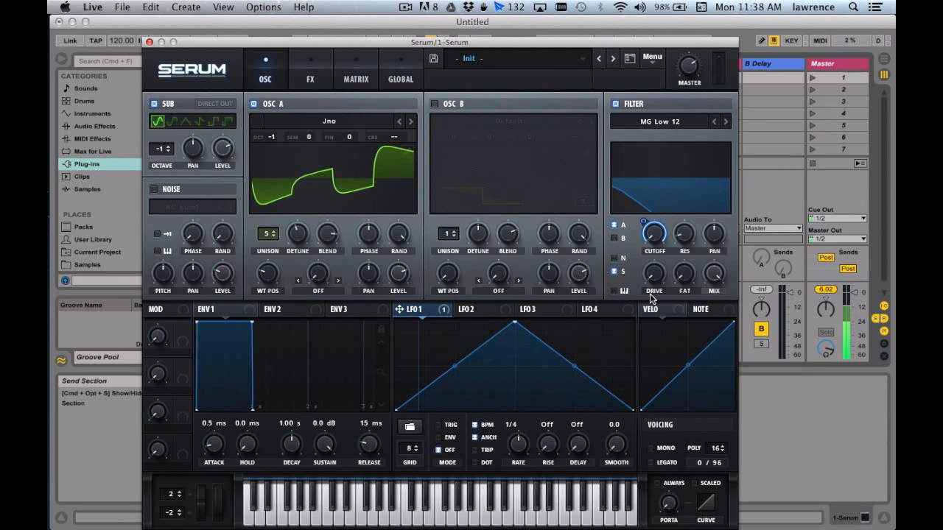
mouse_move(653, 276)
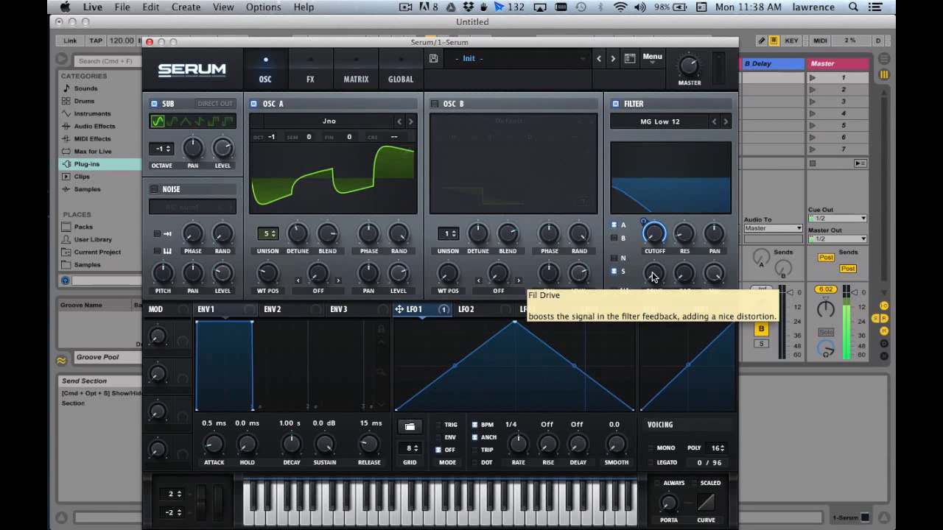
mouse_move(620, 410)
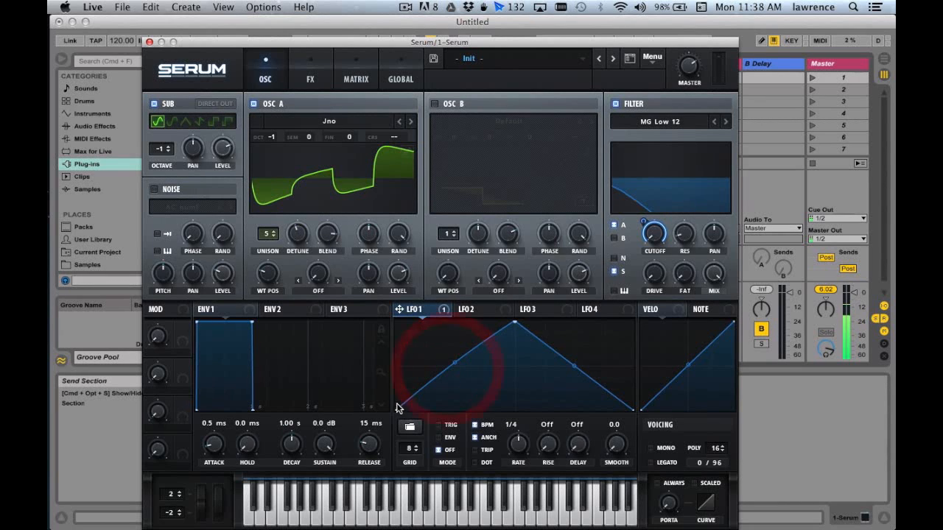
Redraw LFO 1's triangle into a custom shape by dragging its curve points
left_click(409, 310)
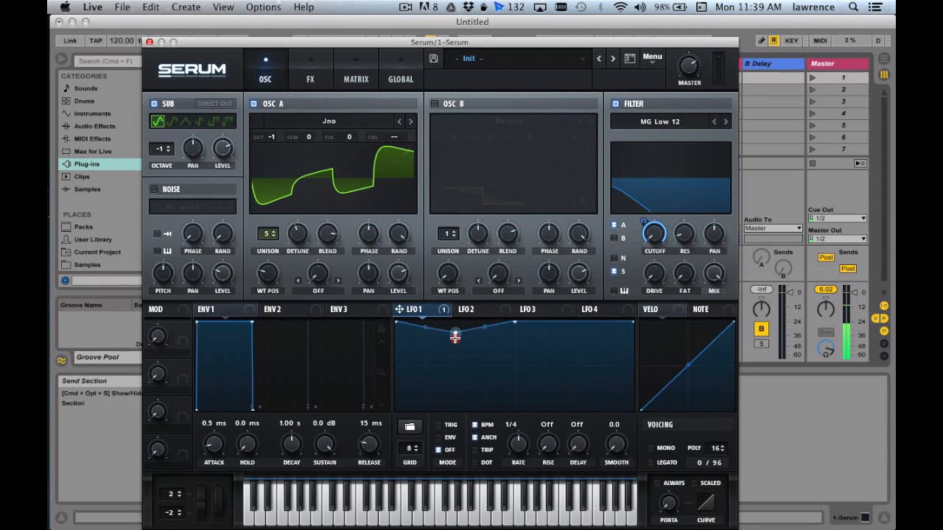
left_click_drag(454, 338, 424, 370)
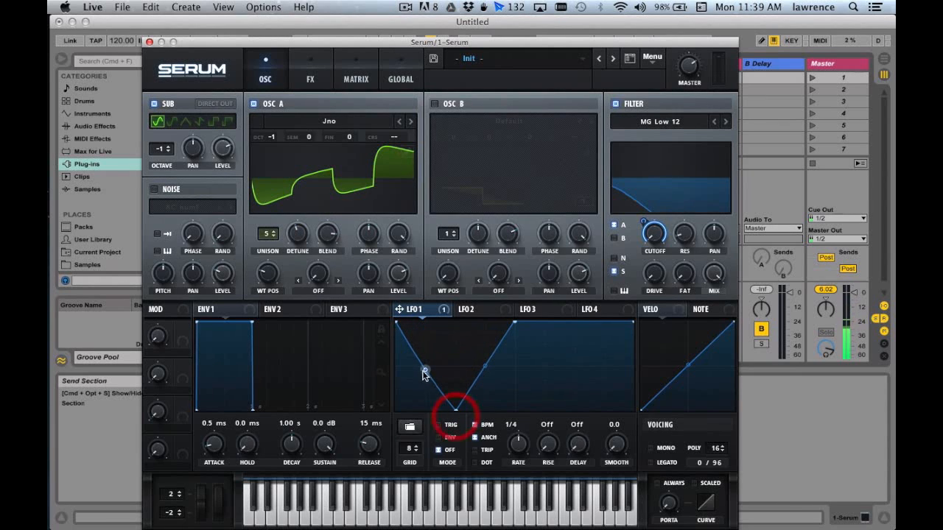
left_click_drag(424, 370, 434, 350)
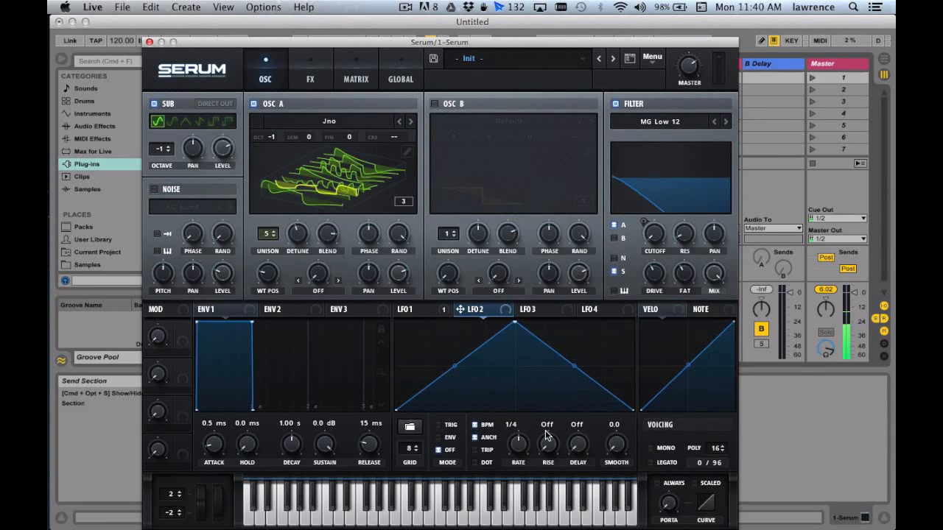
mouse_move(492, 309)
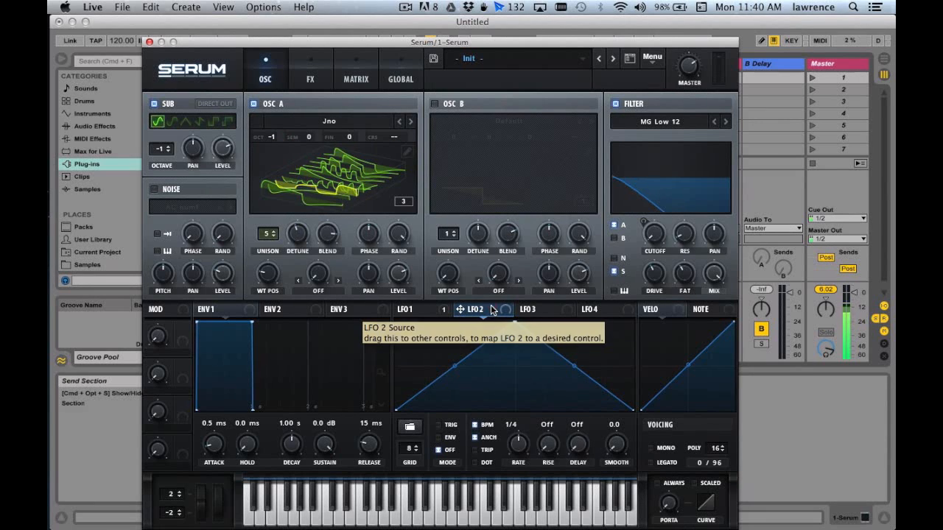
mouse_move(462, 313)
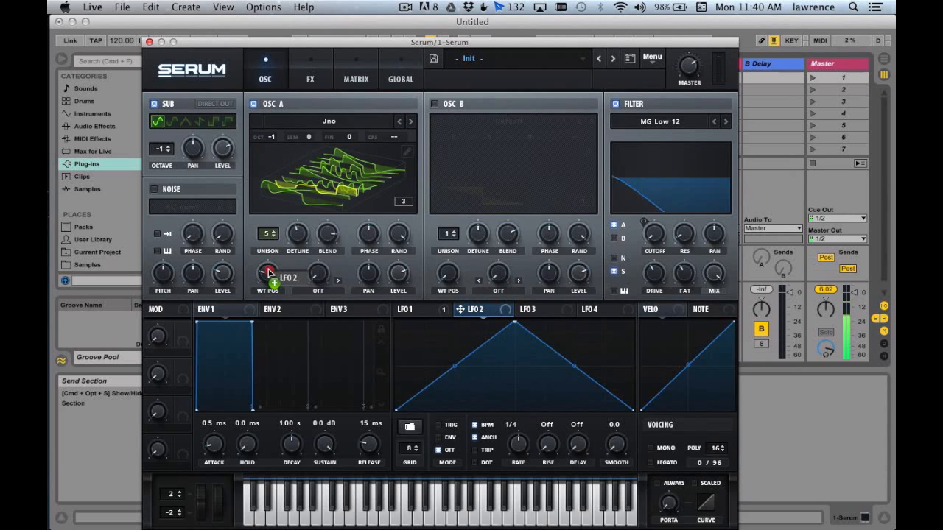
mouse_move(268, 276)
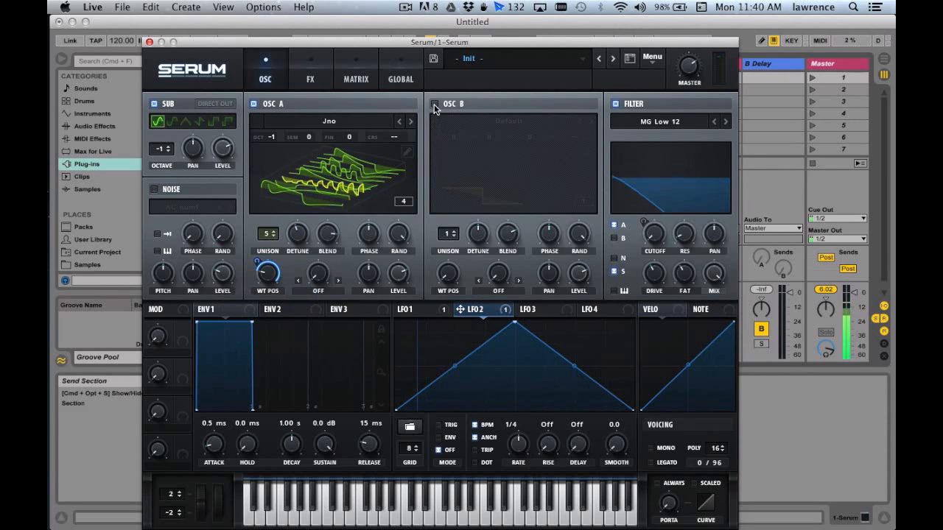
mouse_move(435, 104)
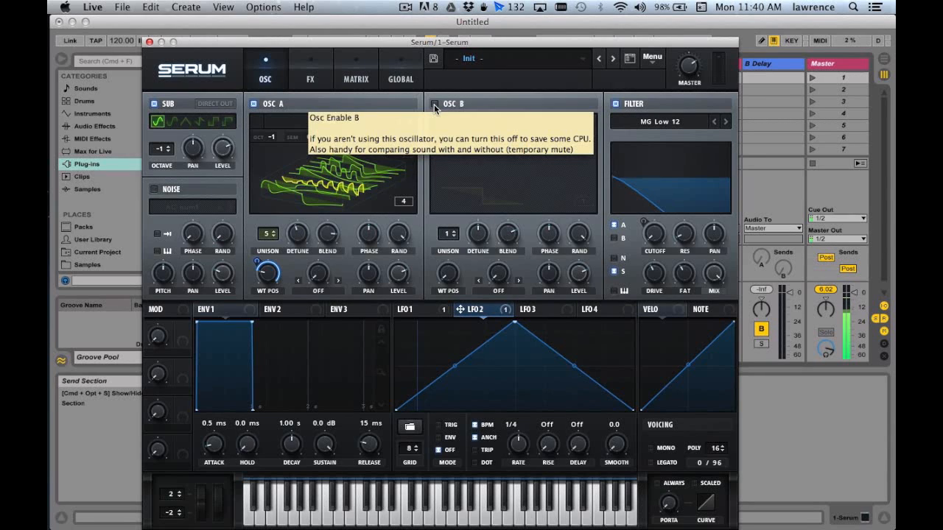
Enable oscillator B with Analog MiniBass, five unison voices, and filter routing
left_click(436, 104)
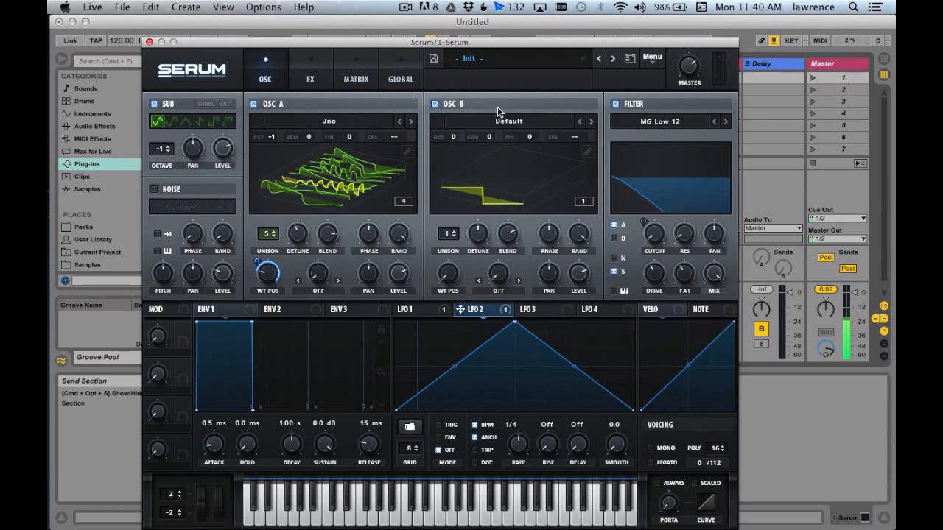
left_click(508, 121)
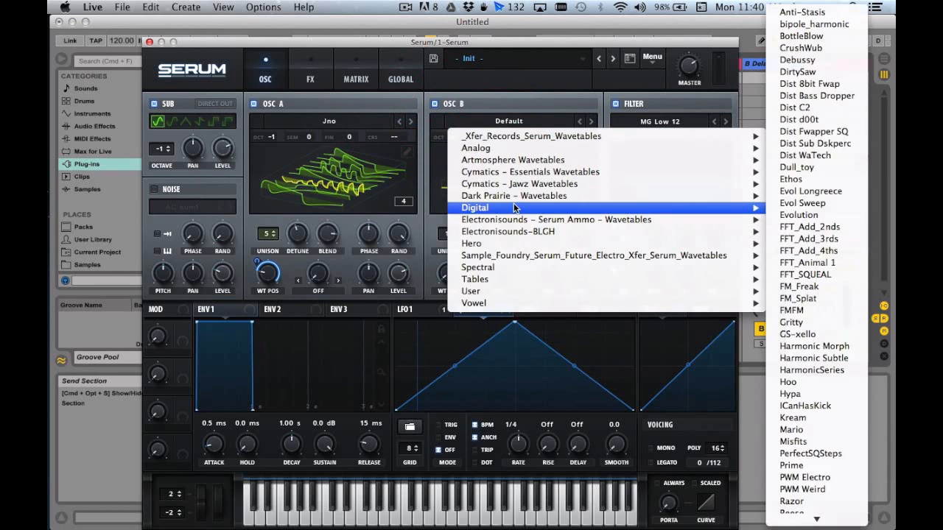
mouse_move(475, 148)
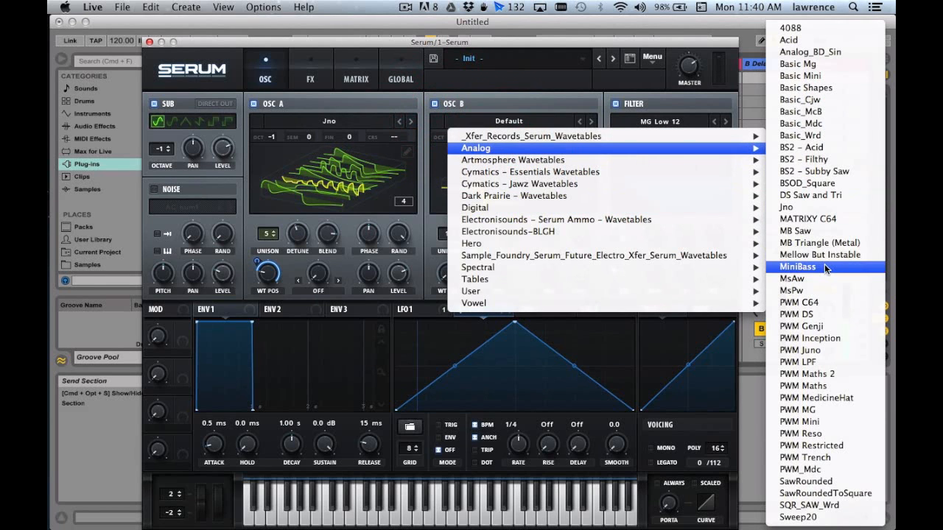
left_click(796, 266)
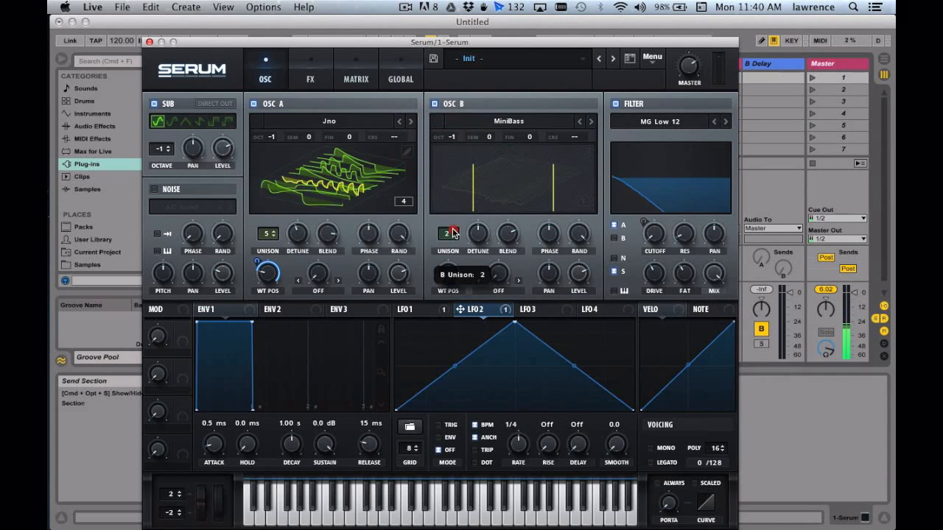
left_click(448, 234)
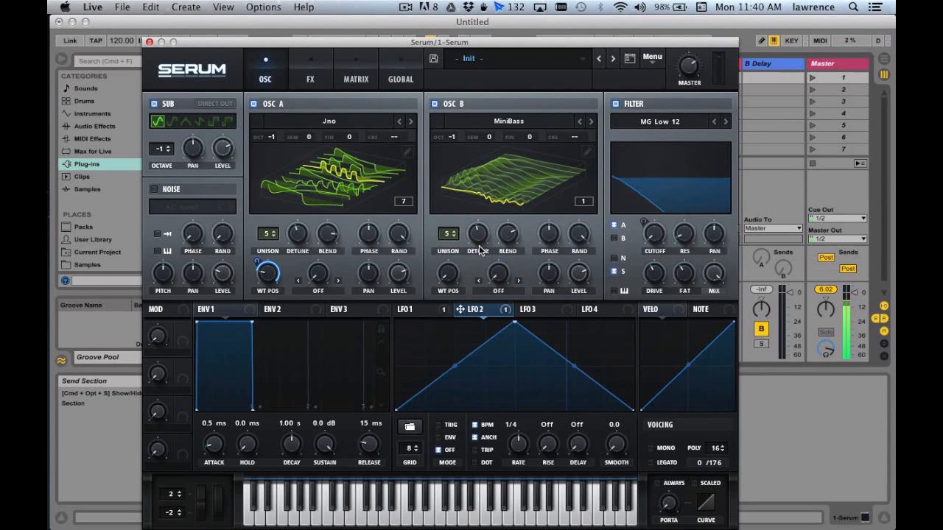
mouse_move(612, 243)
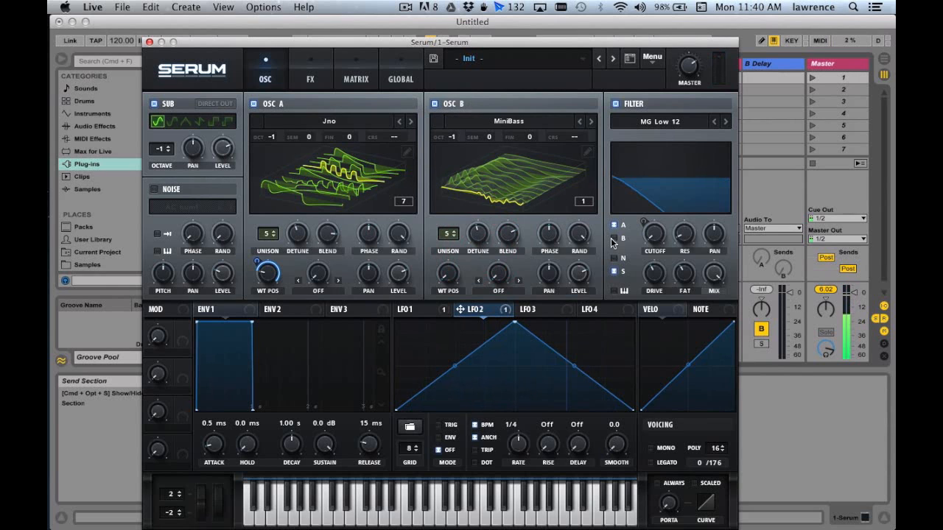
mouse_move(622, 238)
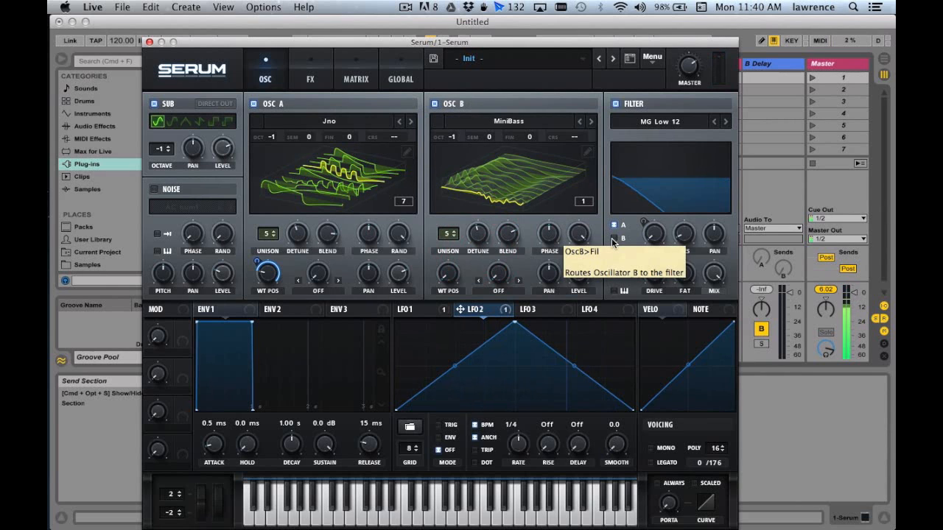
left_click(613, 241)
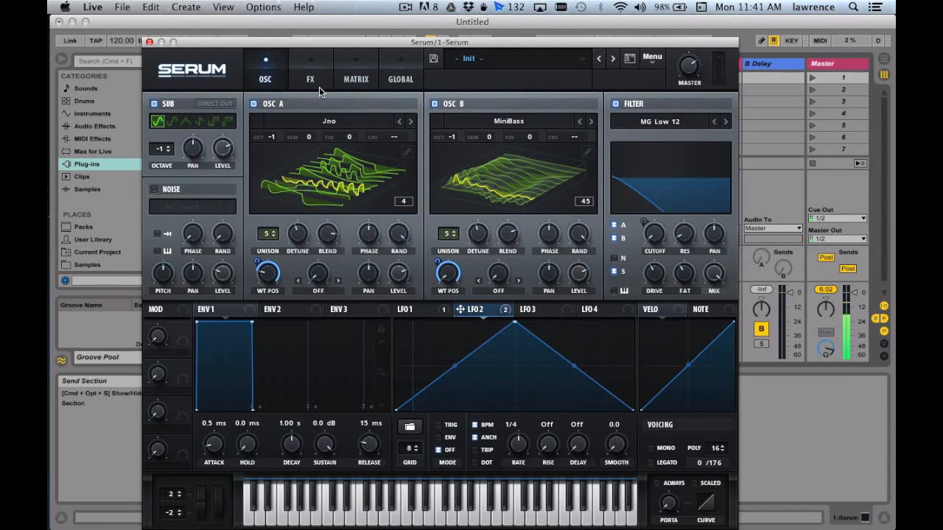
Enable Hyper/Dimension and Reverb on the FX page, with a 3.0 s reverb decay
left_click(309, 79)
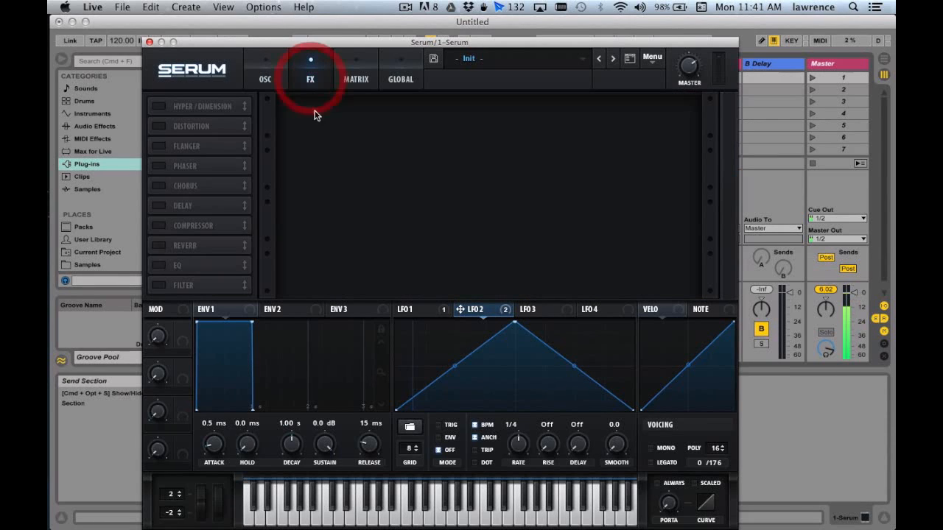
mouse_move(212, 108)
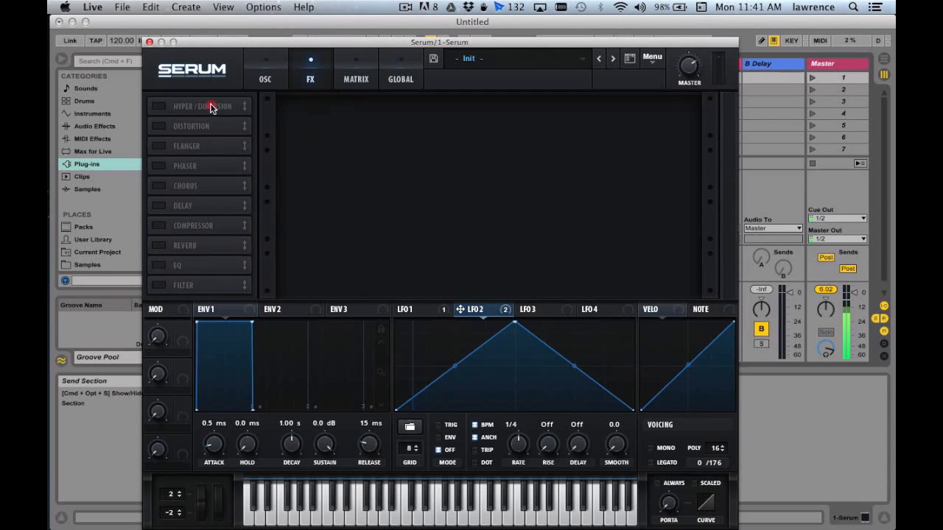
left_click(156, 106)
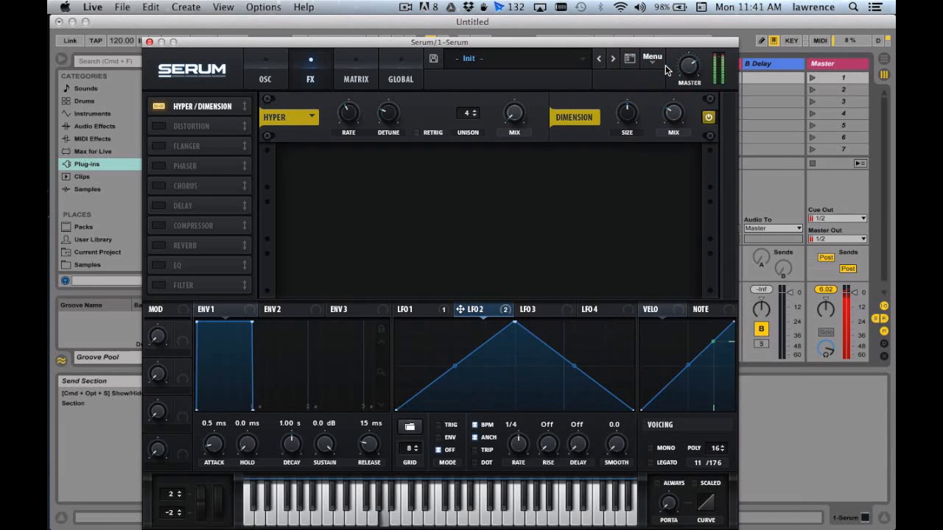
mouse_move(626, 123)
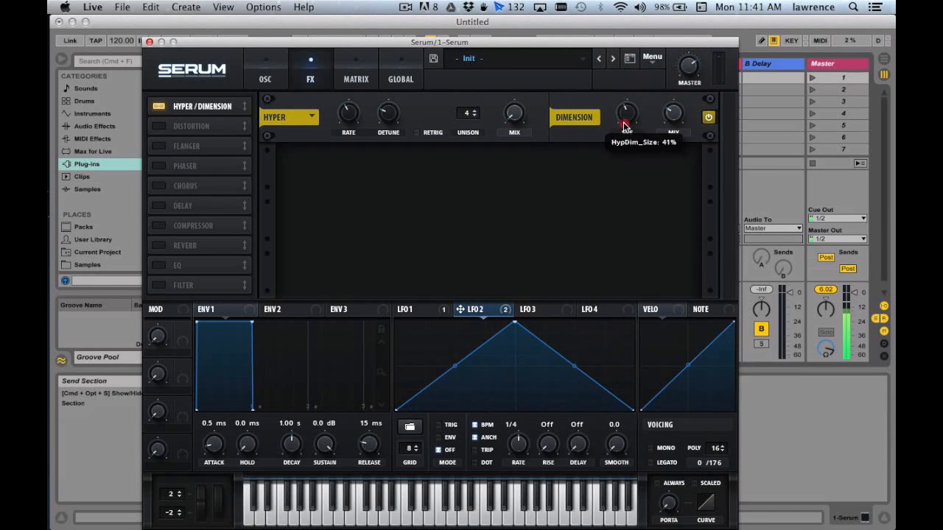
mouse_move(626, 156)
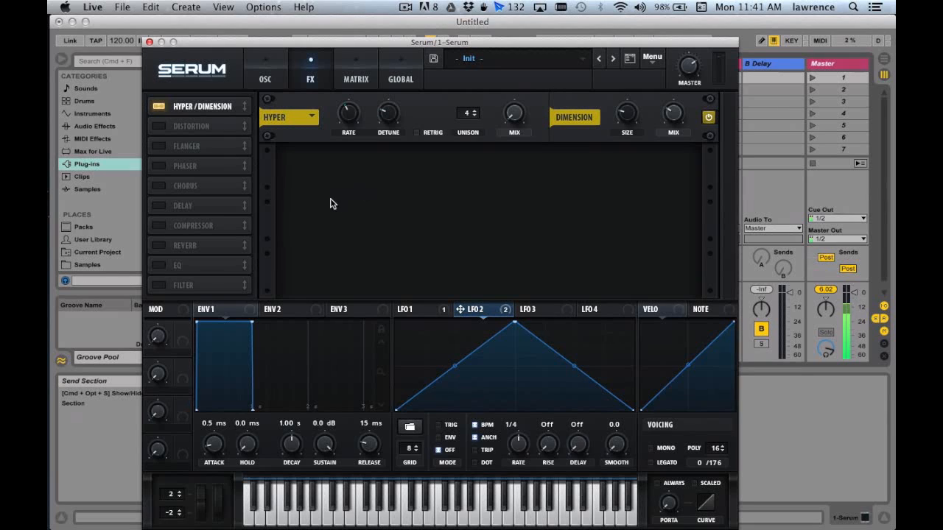
mouse_move(192, 213)
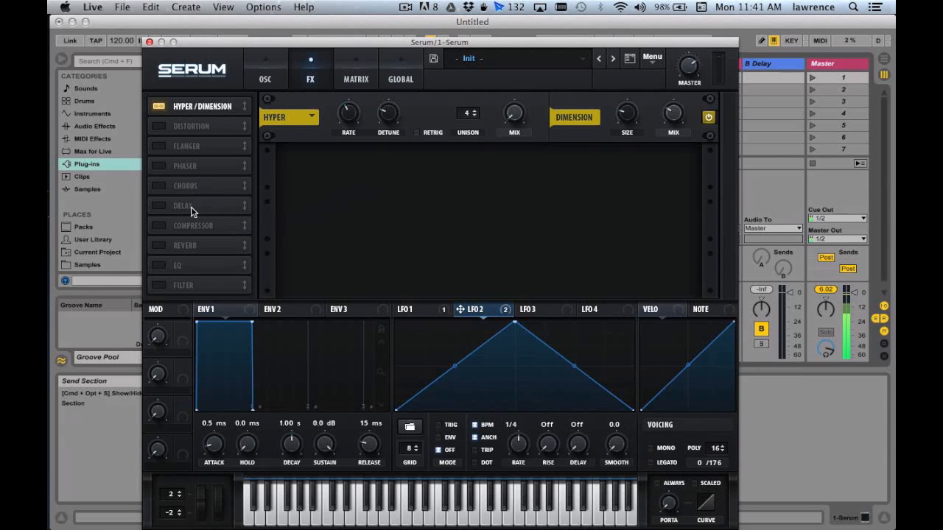
left_click(185, 245)
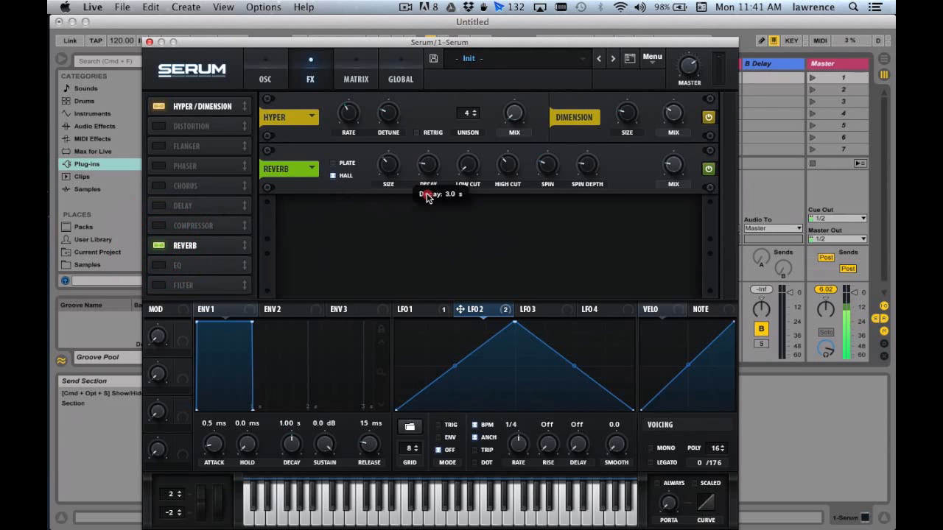
left_click_drag(428, 170, 430, 216)
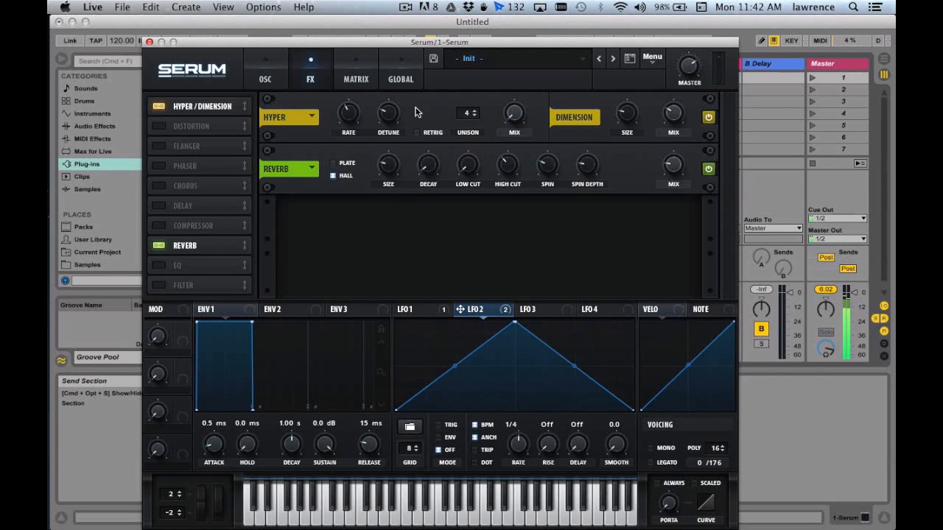
Swap oscillator B's wavetable from MiniBass to Analog 'MsAw'
left_click(265, 70)
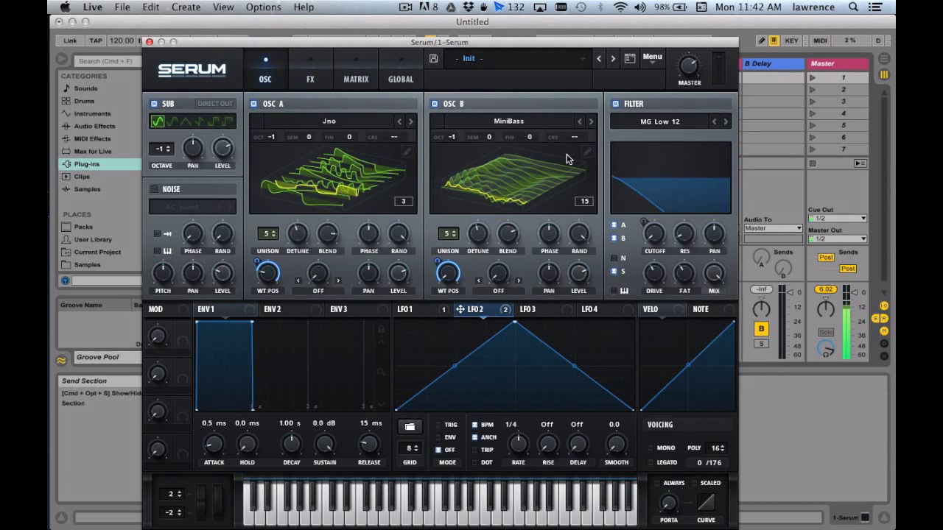
left_click(508, 121)
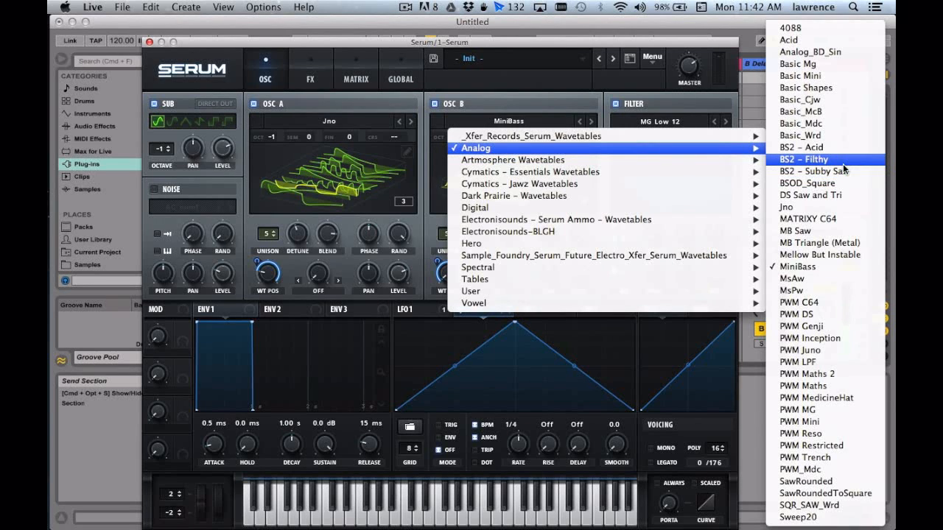
mouse_move(825, 266)
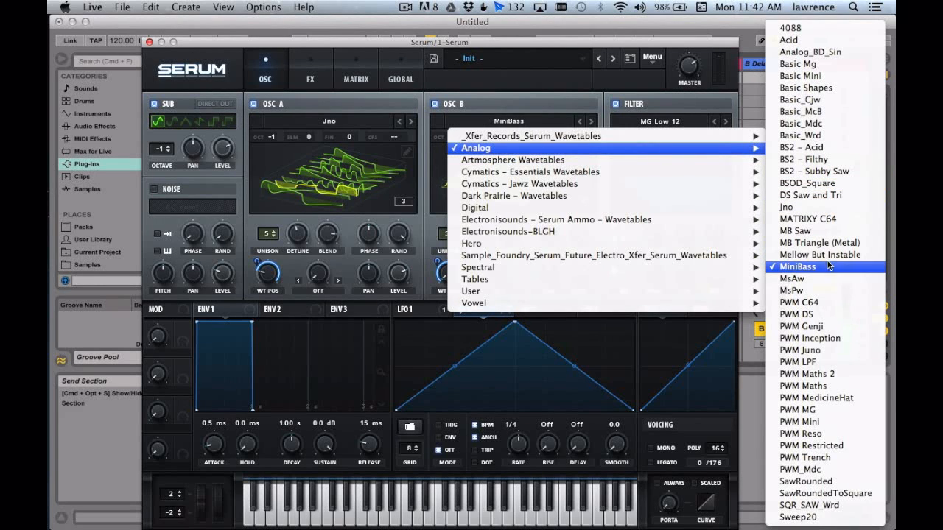
mouse_move(825, 279)
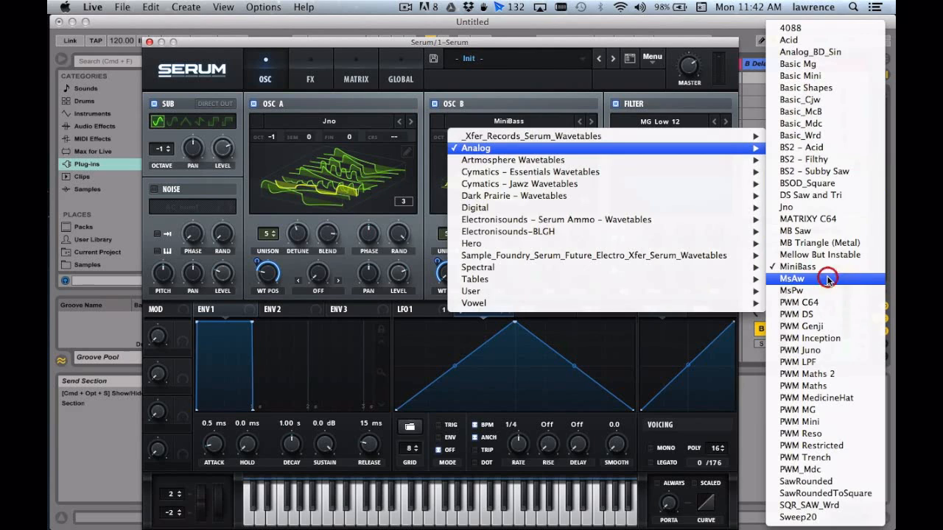
left_click(791, 278)
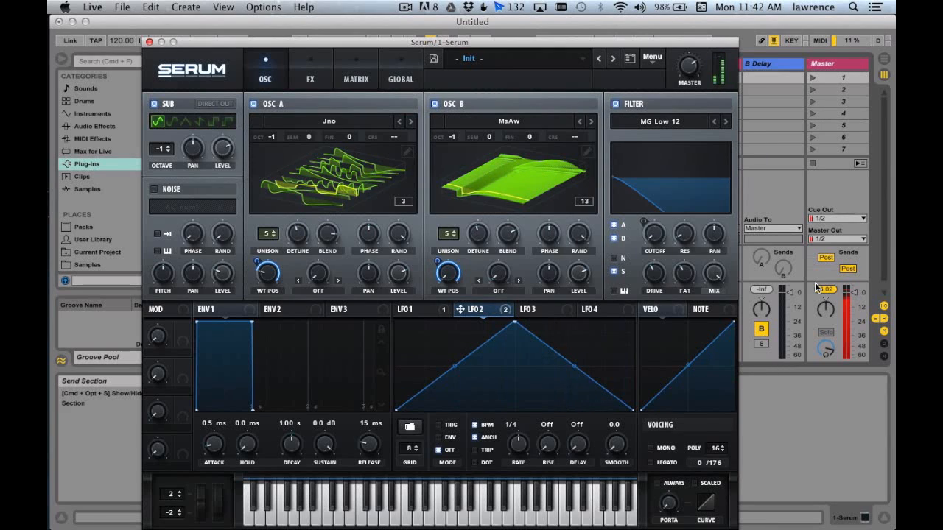
Insert a MIDI clip on the Serum track with four G2 notes and one A2
right_click(339, 77)
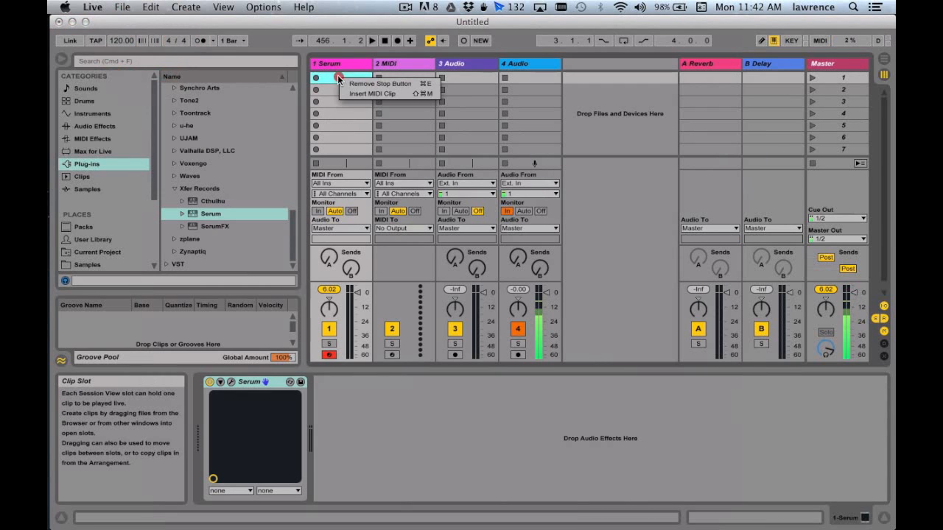
left_click(372, 93)
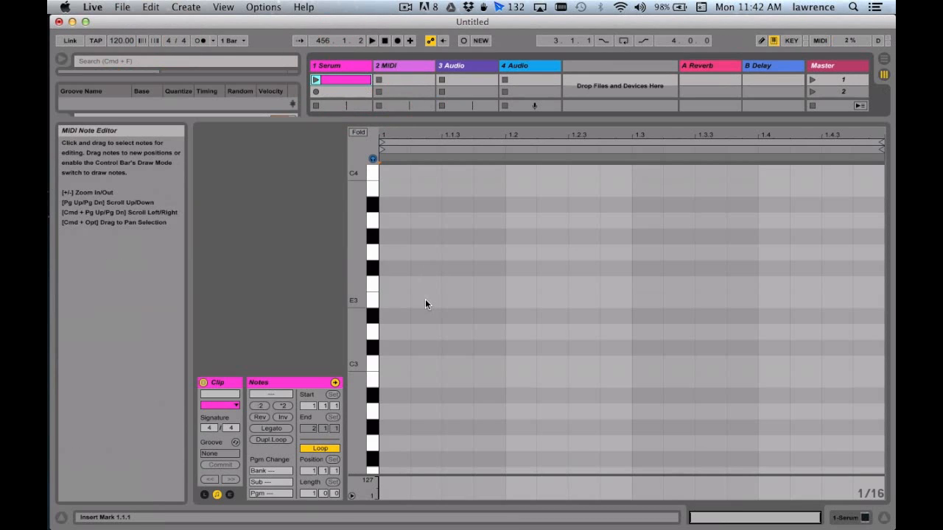
left_click(317, 80)
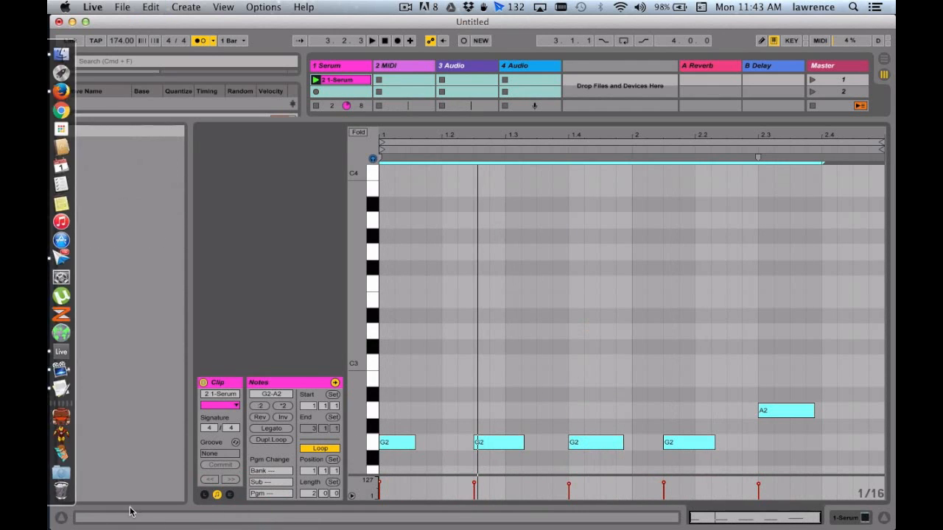
left_click(271, 428)
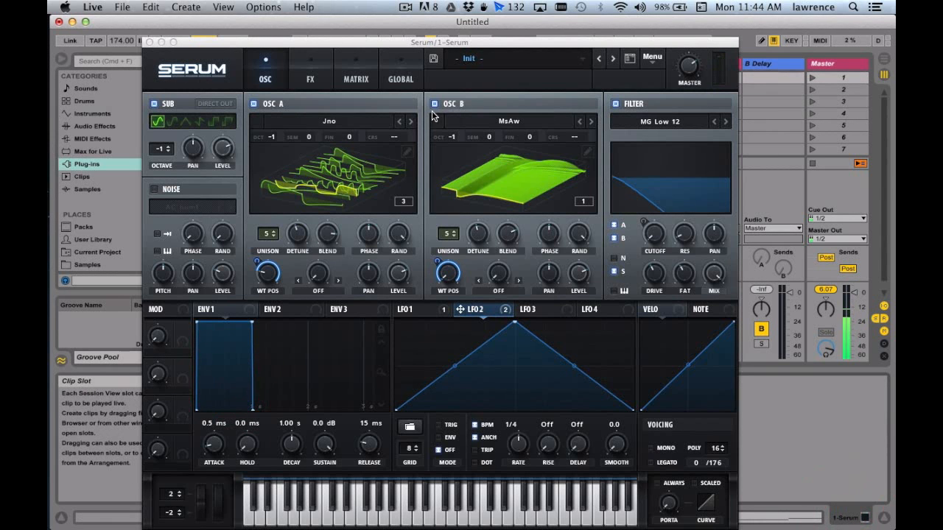
Clear the LFO wavetable-position modulation and load Bright Saw into oscillator B
left_click(434, 103)
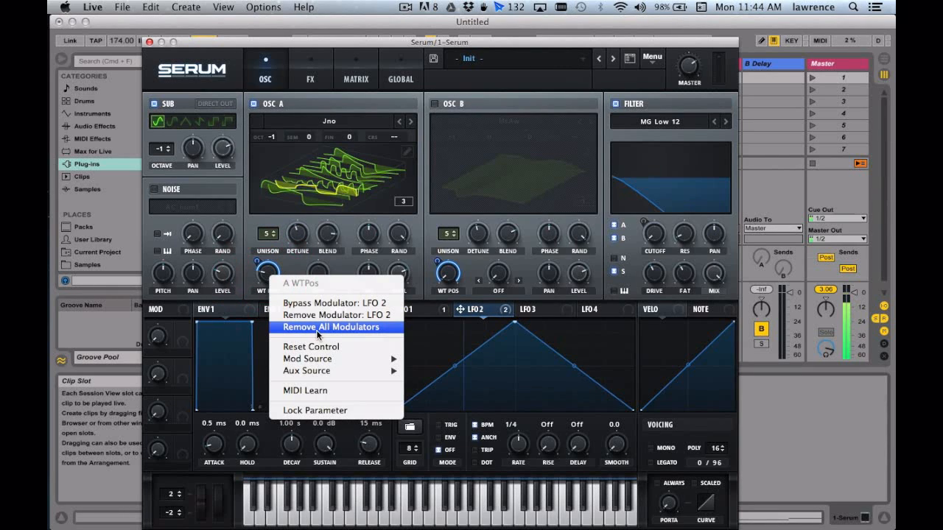
left_click(331, 327)
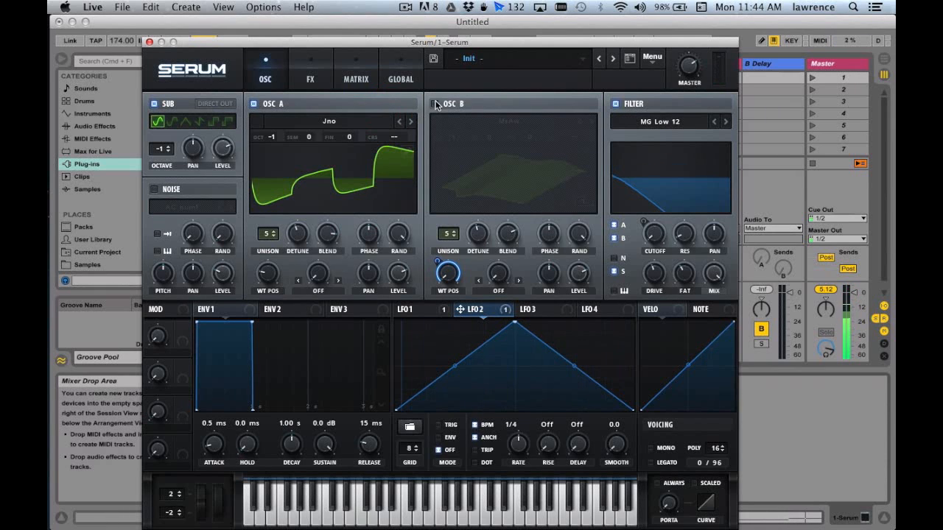
left_click(509, 120)
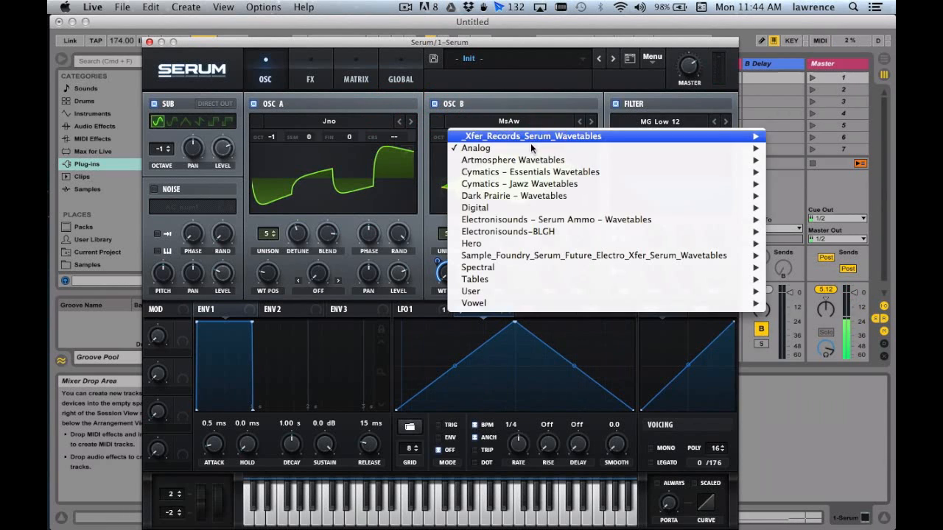
left_click(755, 148)
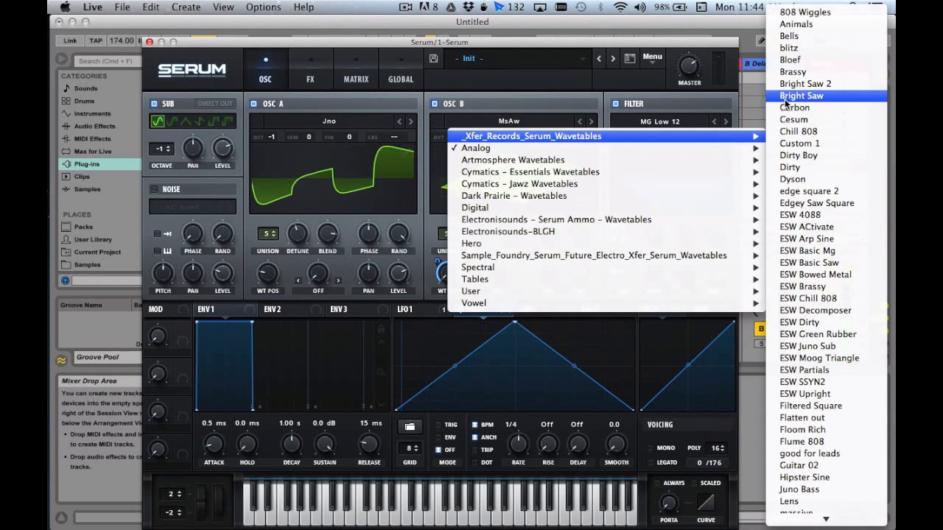
right_click(447, 277)
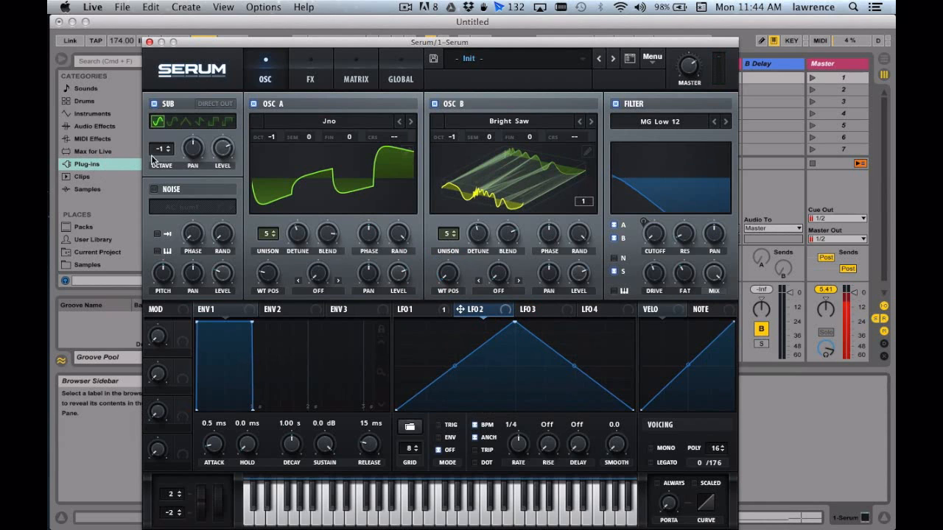
Step oscillator A's wavetable from Jno through neighbouring tables until MsAw is loaded
left_click(158, 149)
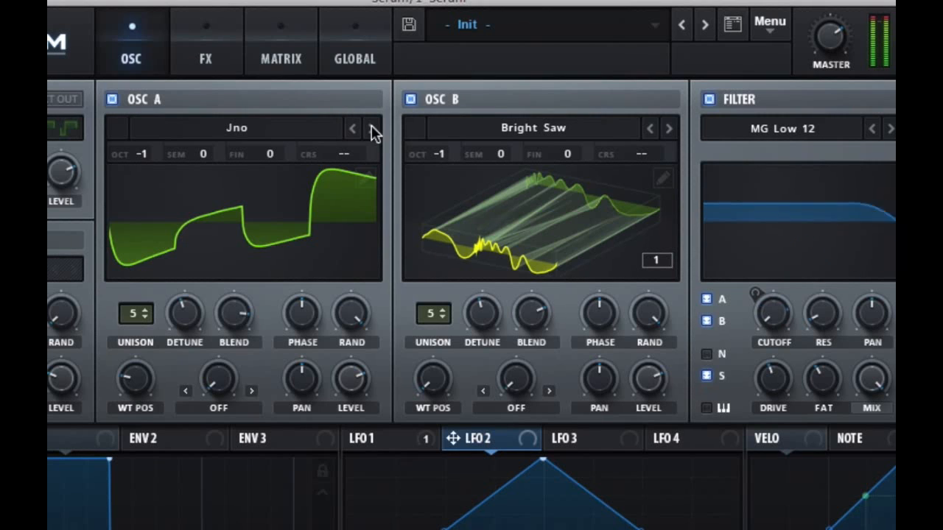
left_click(353, 128)
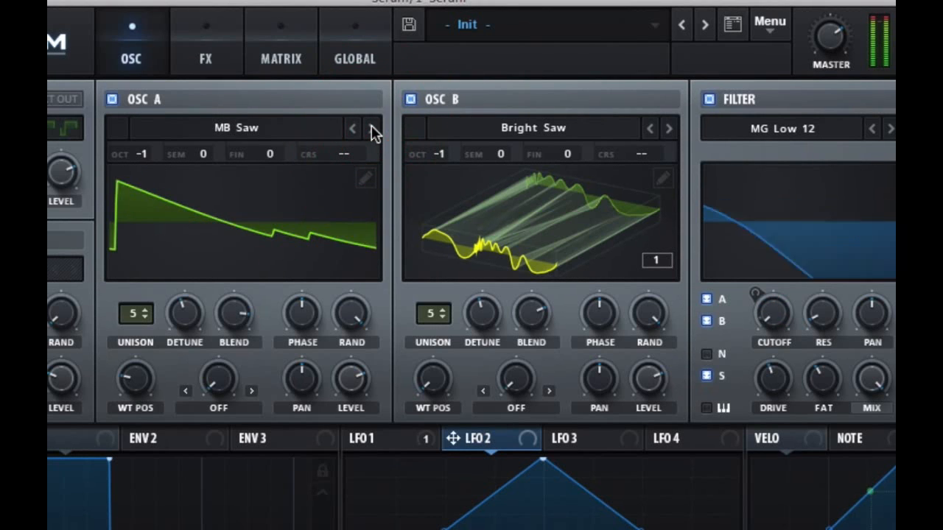
left_click(372, 127)
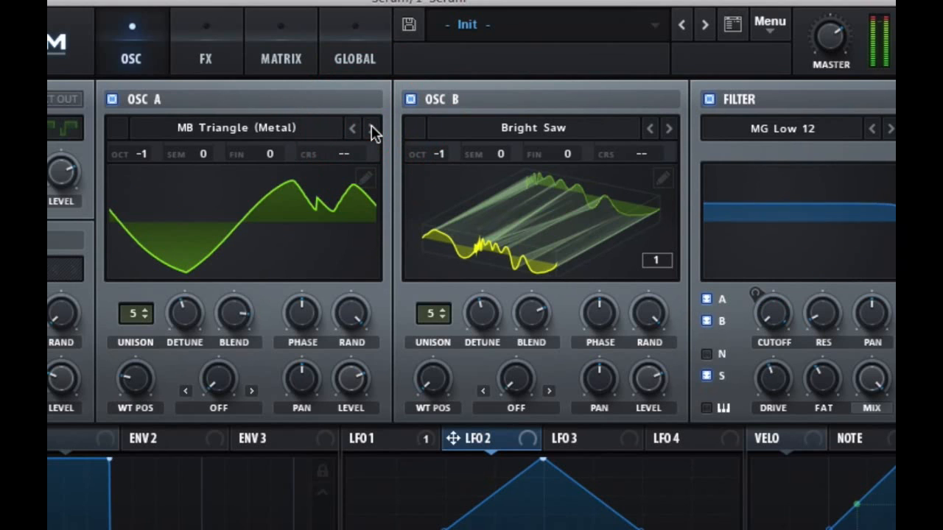
left_click(353, 128)
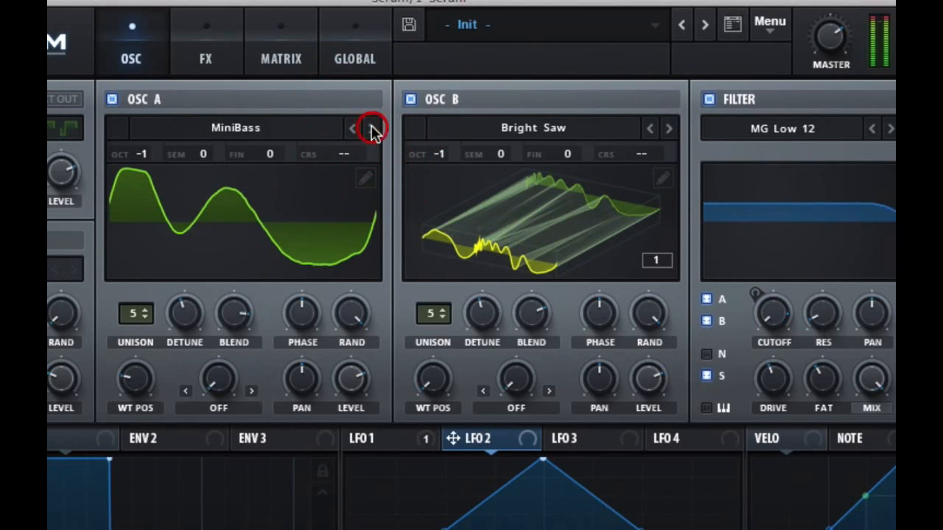
left_click(352, 128)
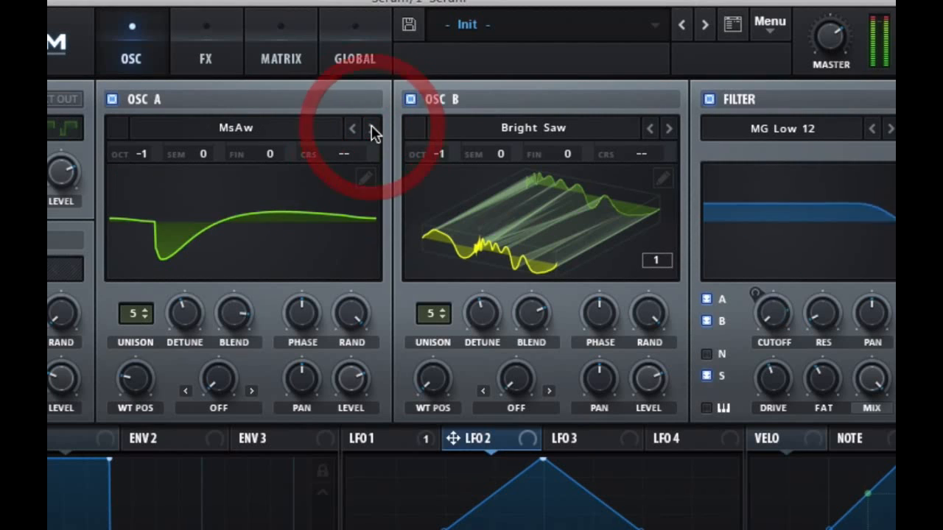